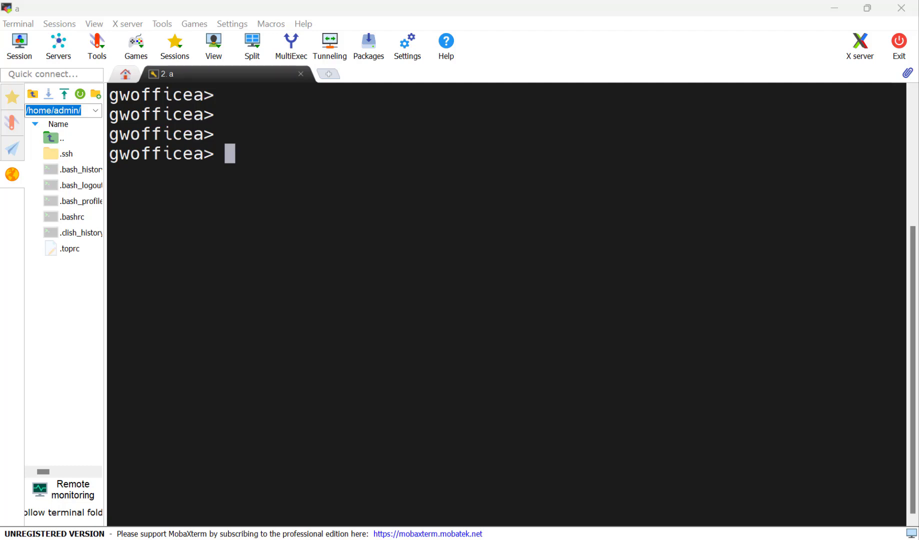
Step: Paste 'set as 65000' and 'set router-id 100.64.220.1' into the shell, confirm, and save config
{"action": "key", "text": "ctrl+v"}
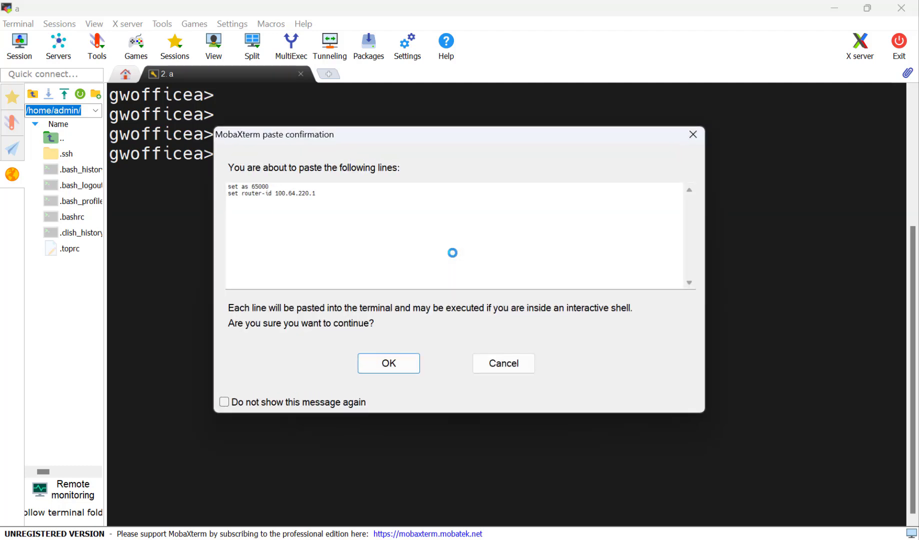
{"action": "left_click", "coordinate": [388, 363]}
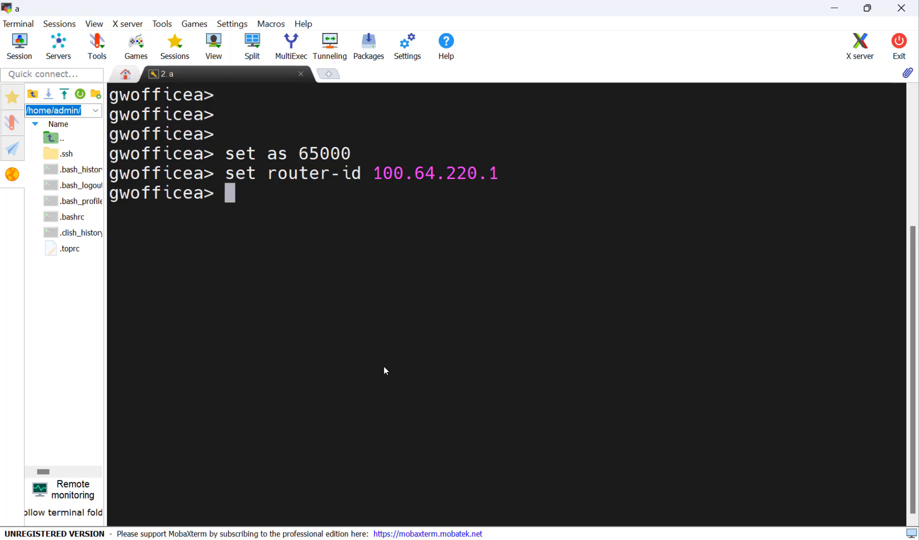
{"action": "type", "text": "save confi"}
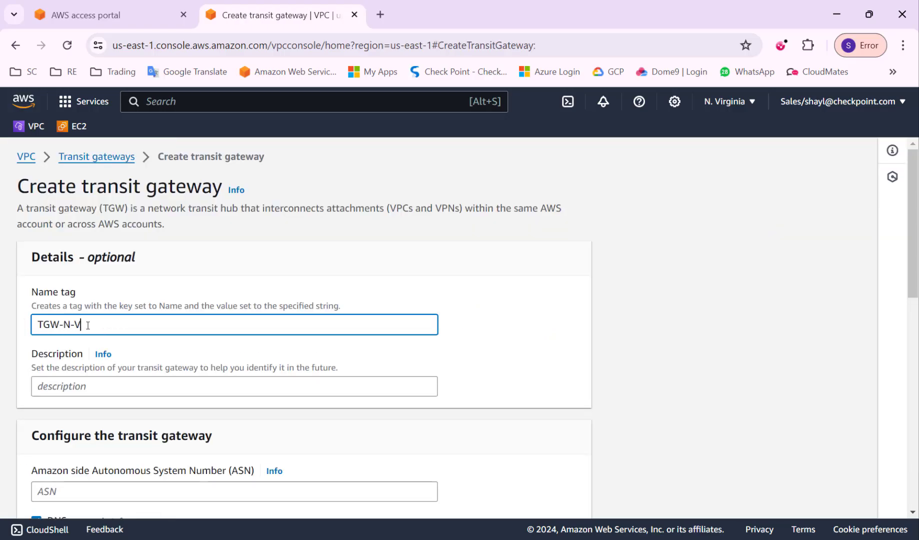
Step: Refresh the transit gateway list until TGW-N-Virigina shows State Available
{"action": "scroll", "scroll_direction": "down", "scroll_amount": 3}
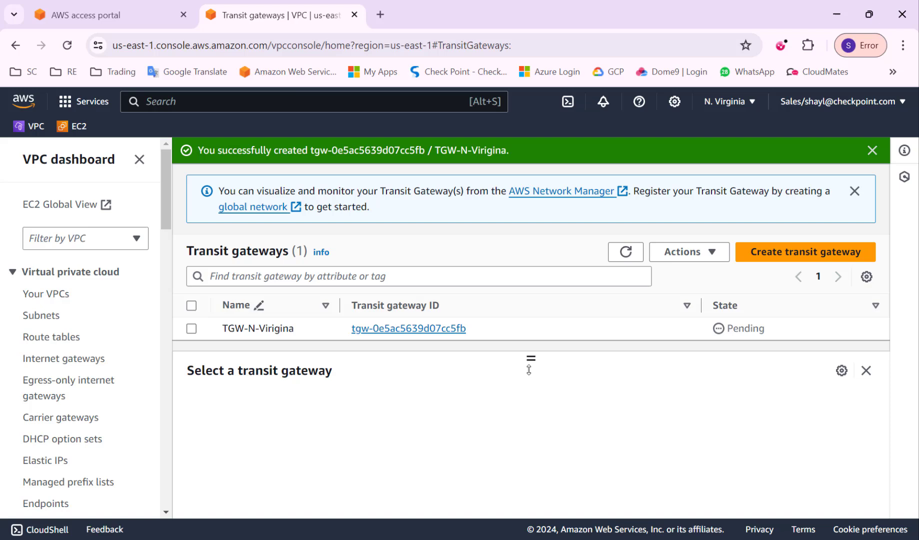
{"action": "left_click", "coordinate": [627, 252]}
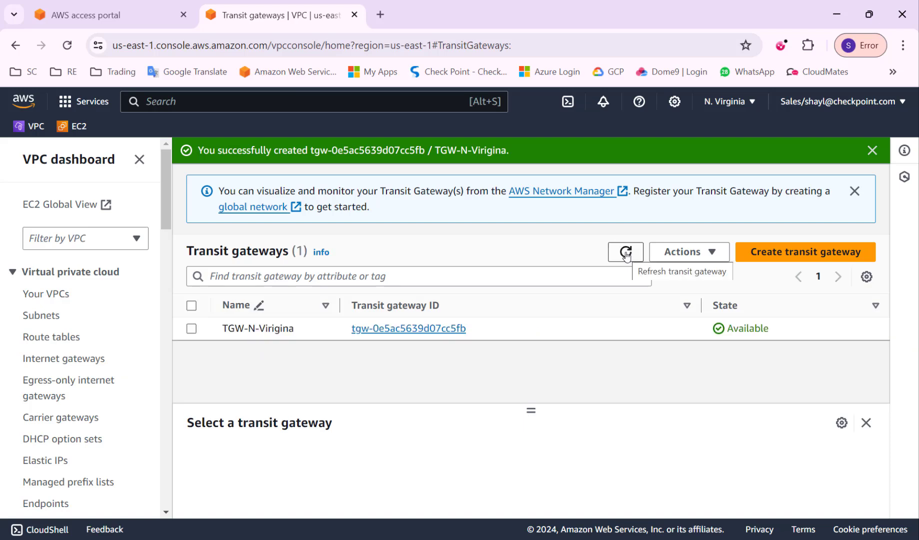
{"action": "scroll", "scroll_direction": "down", "scroll_amount": 3}
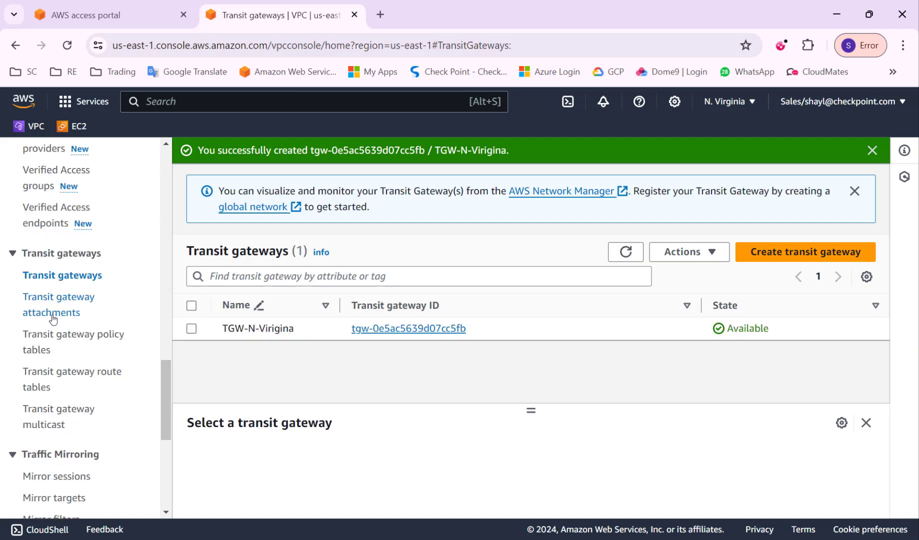
Step: Create the Spoke-1 VPC attachment with subnets in us-east-1a and us-east-1b
{"action": "left_click", "coordinate": [52, 304]}
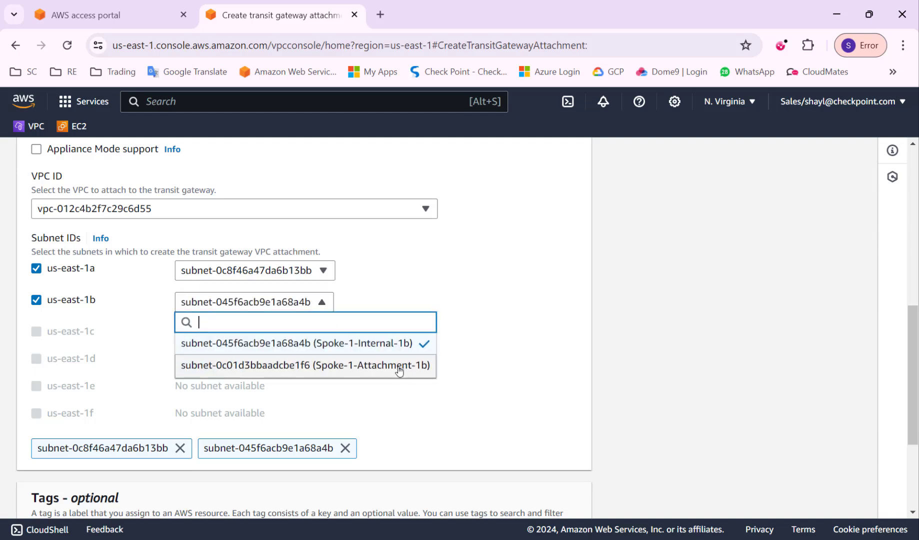
{"action": "left_click", "coordinate": [306, 366]}
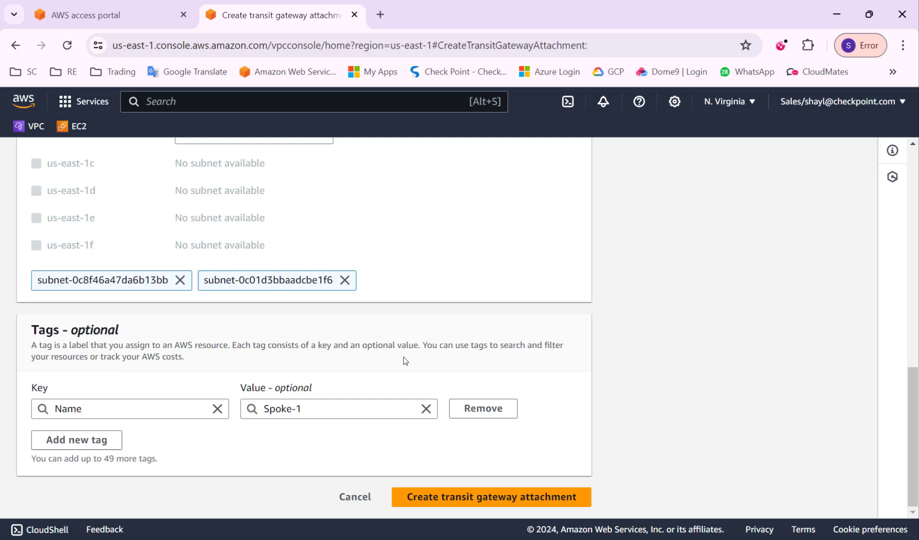
{"action": "left_click", "coordinate": [491, 498]}
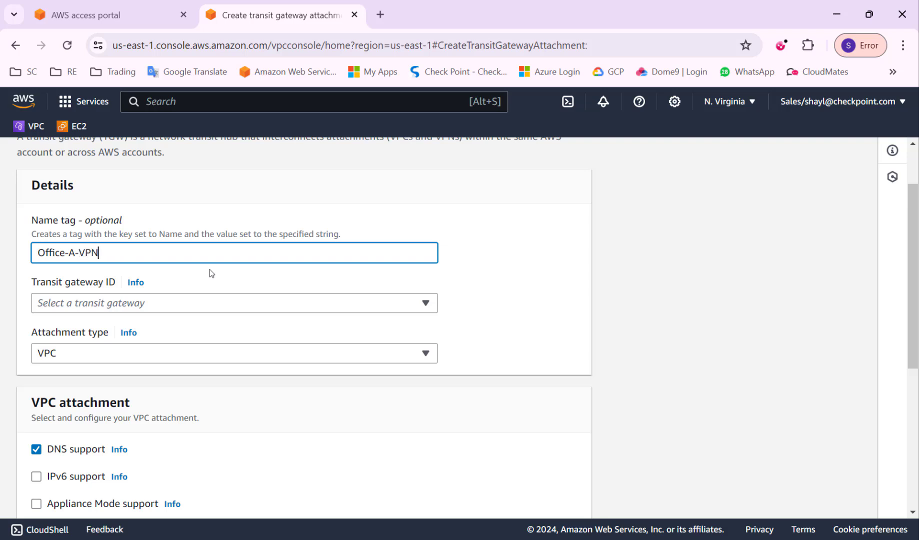
Step: Choose a new customer gateway for Office-A-VPN and pick Office-A's public IP from SmartConsole
{"action": "scroll", "scroll_direction": "down", "scroll_amount": 3}
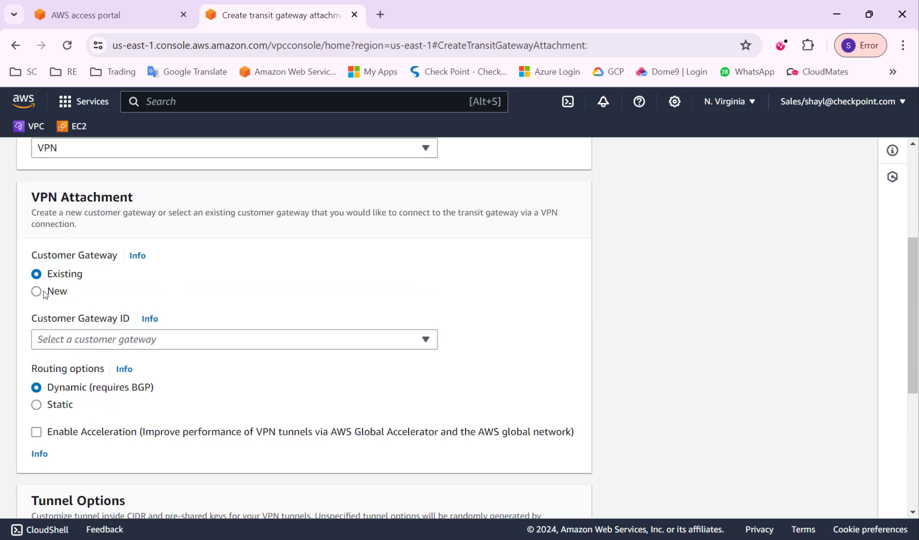
{"action": "left_click", "coordinate": [36, 291]}
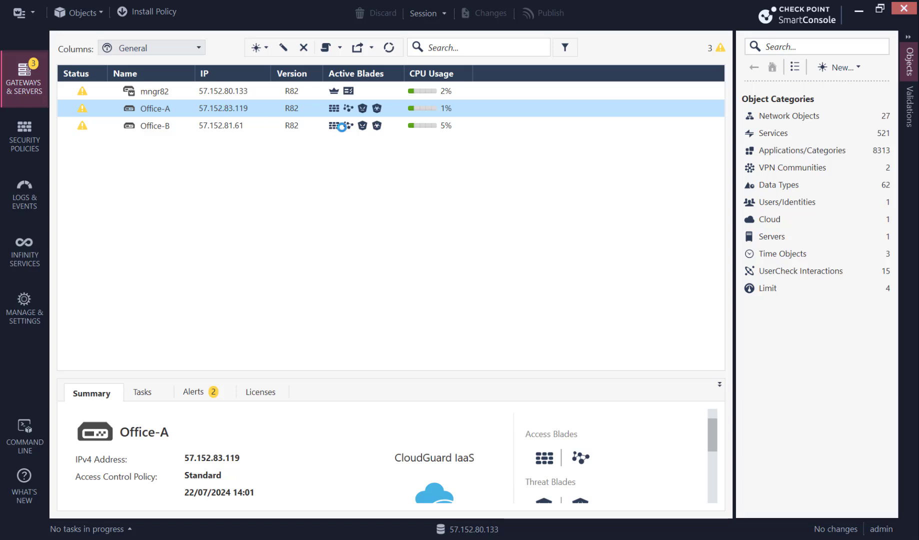
{"action": "double_click", "coordinate": [156, 108]}
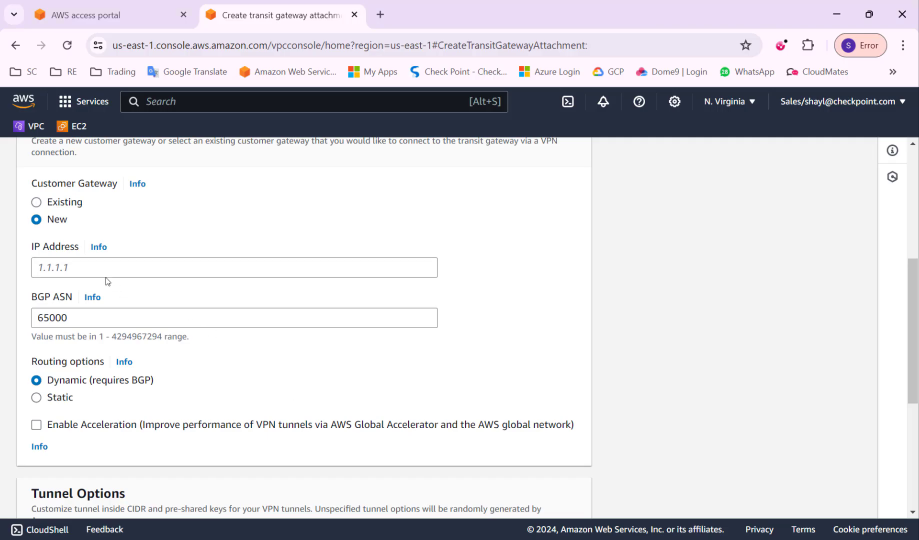
Step: Create the VPN attachment to 57.152.83.119 with BGP ASN 65000 and name it VPN-Office-A
{"action": "type", "text": "57.152.83.119"}
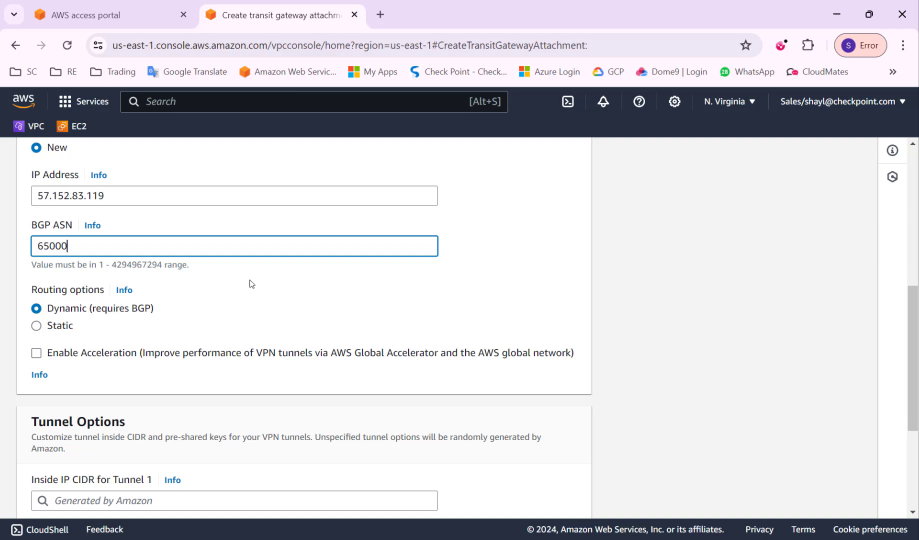
{"action": "scroll", "scroll_direction": "down", "scroll_amount": 3}
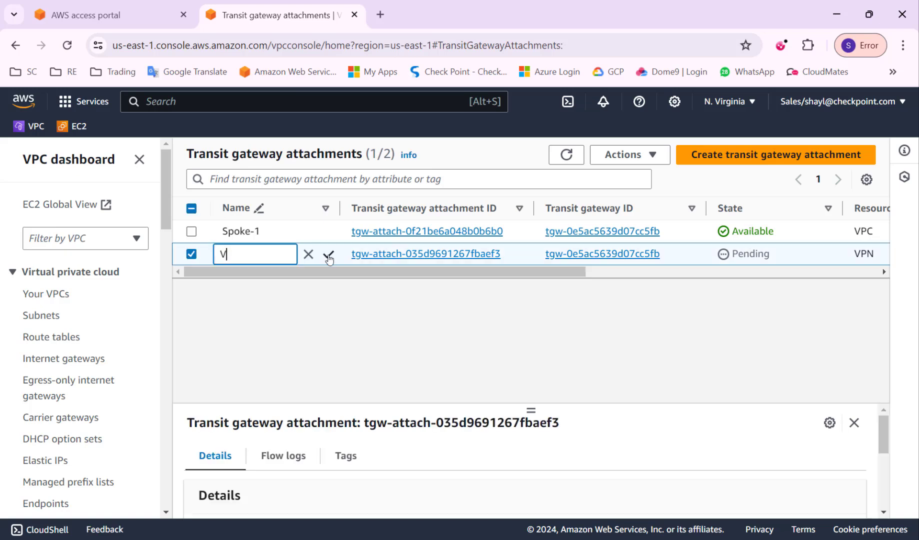
{"action": "type", "text": "PN-Office-A"}
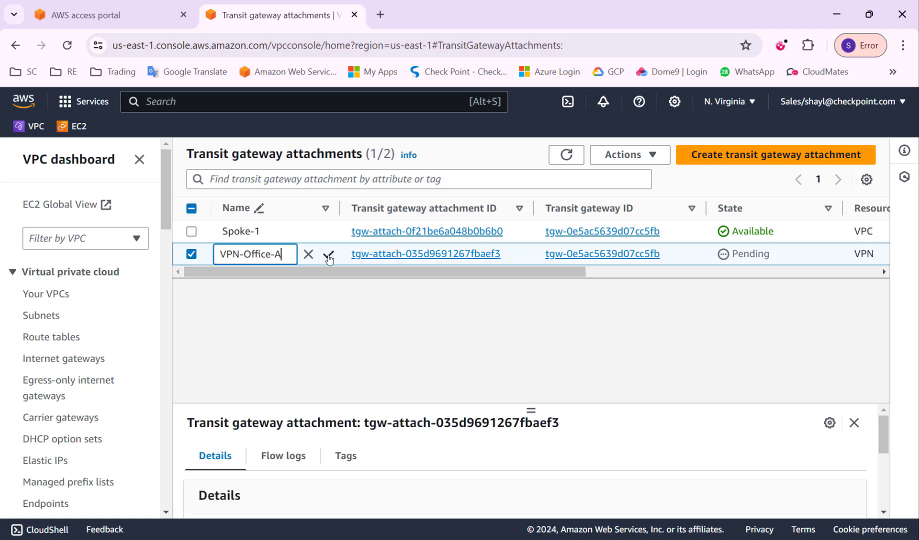
{"action": "left_click", "coordinate": [328, 254]}
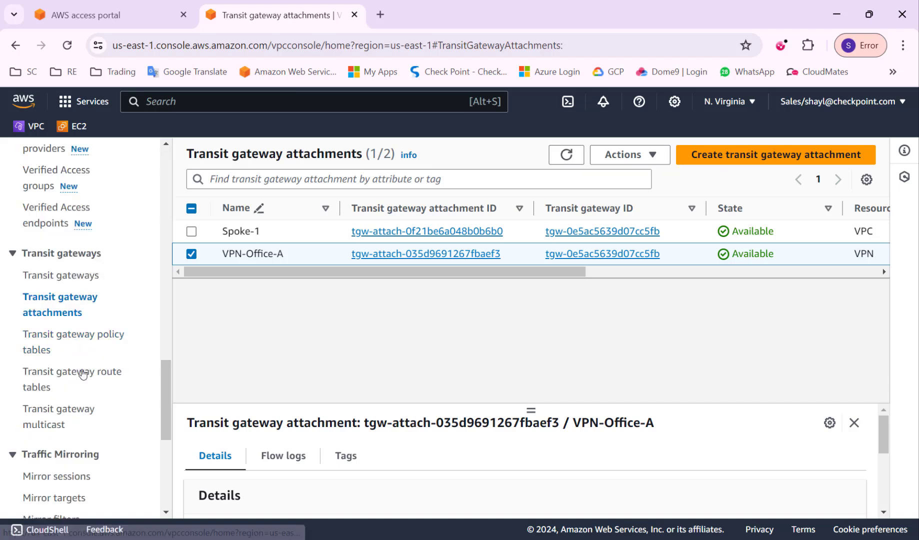
Step: Create the transit gateway route table Spokes-Route-Table on the TGW
{"action": "left_click", "coordinate": [72, 372]}
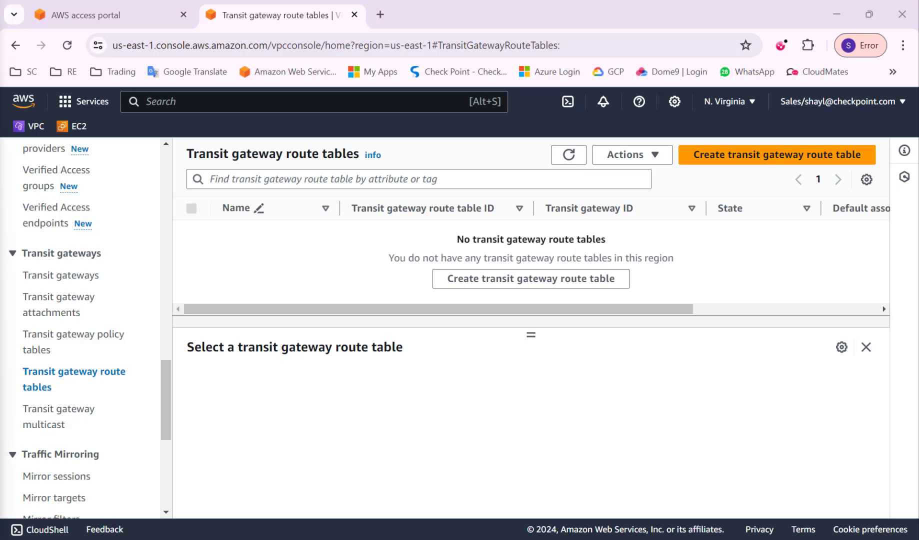
{"action": "mouse_move", "coordinate": [794, 162]}
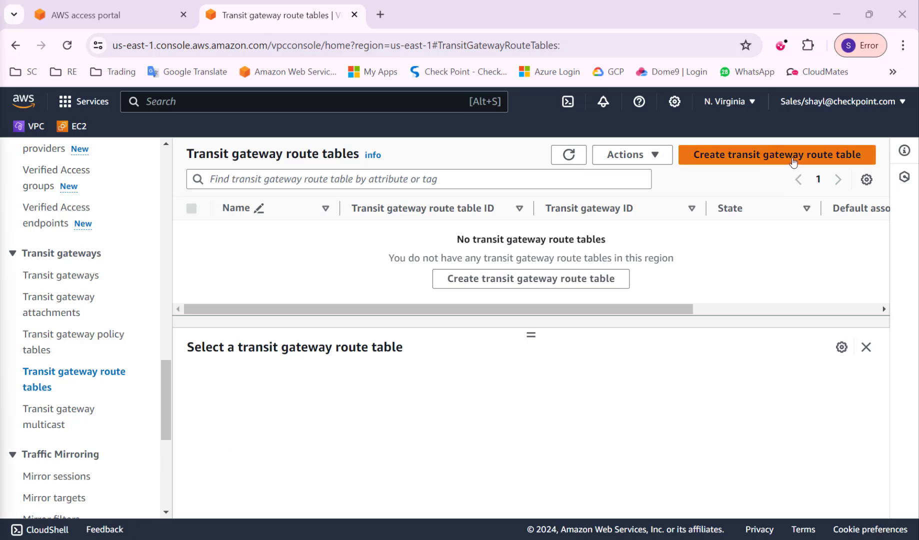
{"action": "left_click", "coordinate": [777, 155]}
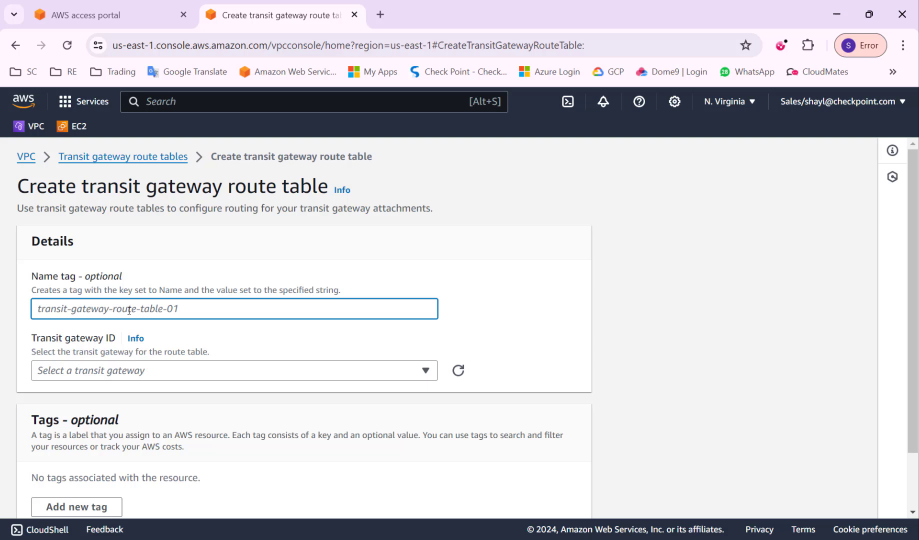
{"action": "type", "text": "Spokes-Rou"}
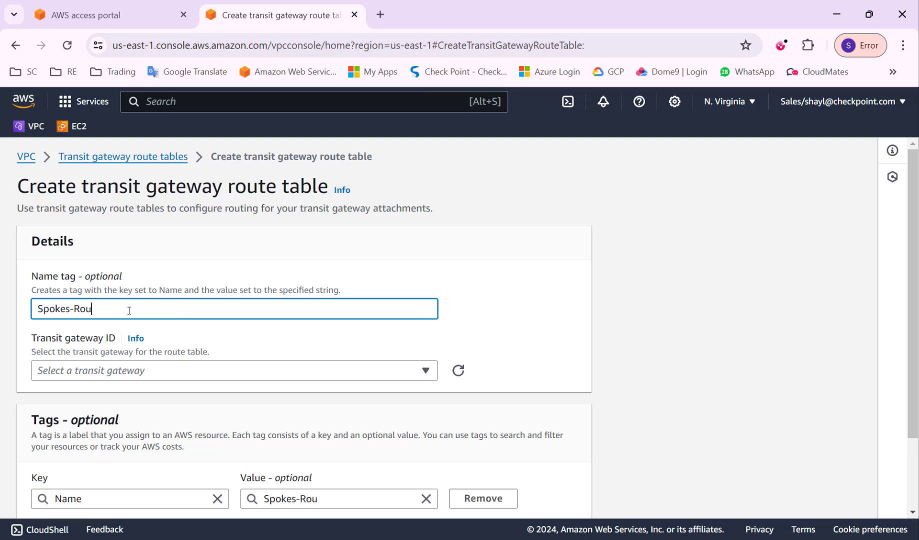
{"action": "type", "text": "te-Table"}
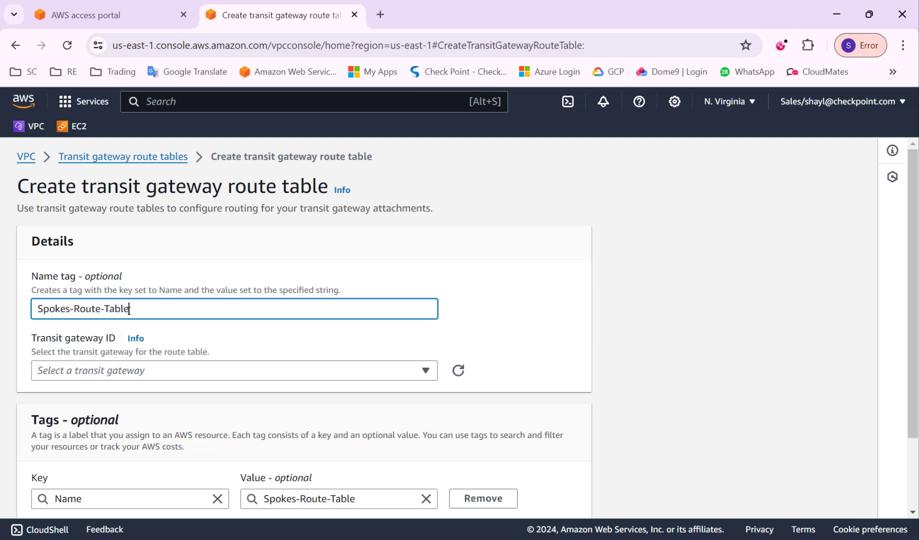
{"action": "scroll", "scroll_direction": "down", "scroll_amount": 3}
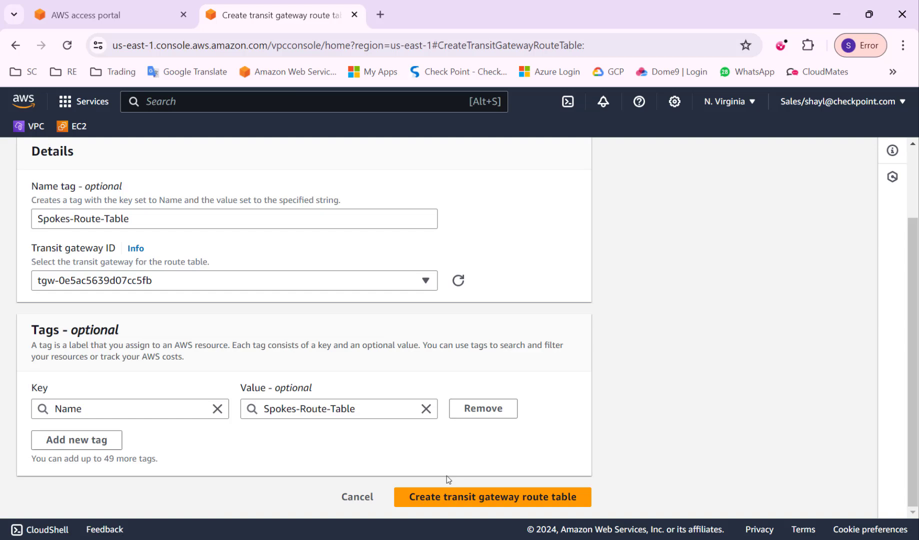
{"action": "left_click", "coordinate": [493, 497]}
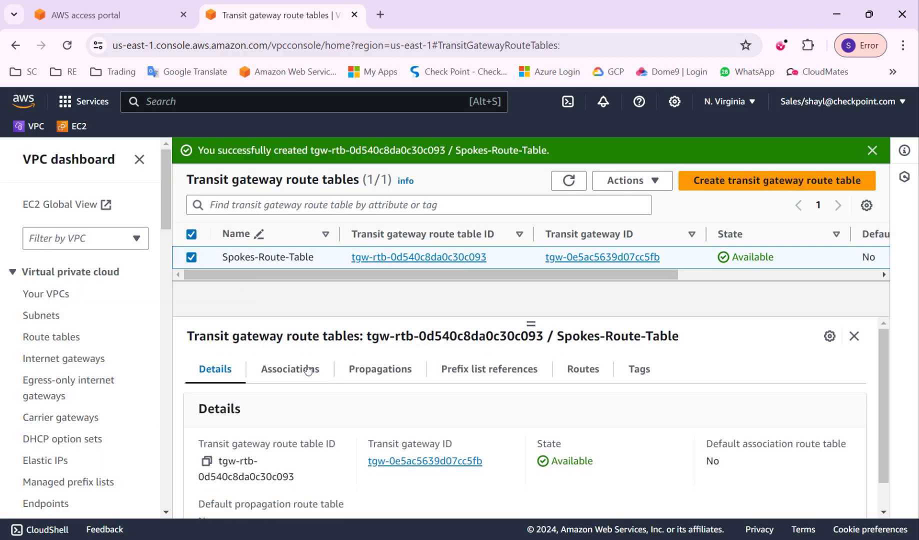
Step: Associate the Spoke-1 attachment with Spokes-Route-Table
{"action": "left_click", "coordinate": [290, 369]}
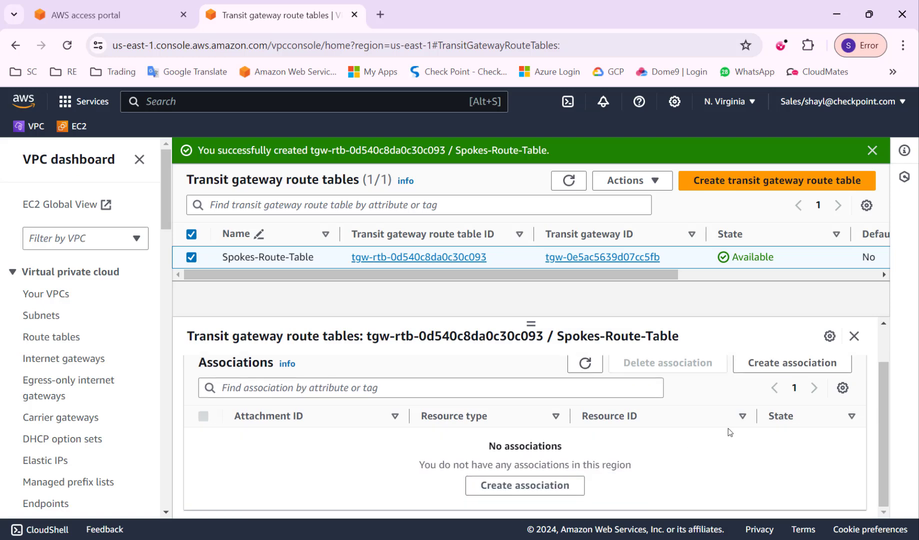
{"action": "left_click", "coordinate": [524, 486]}
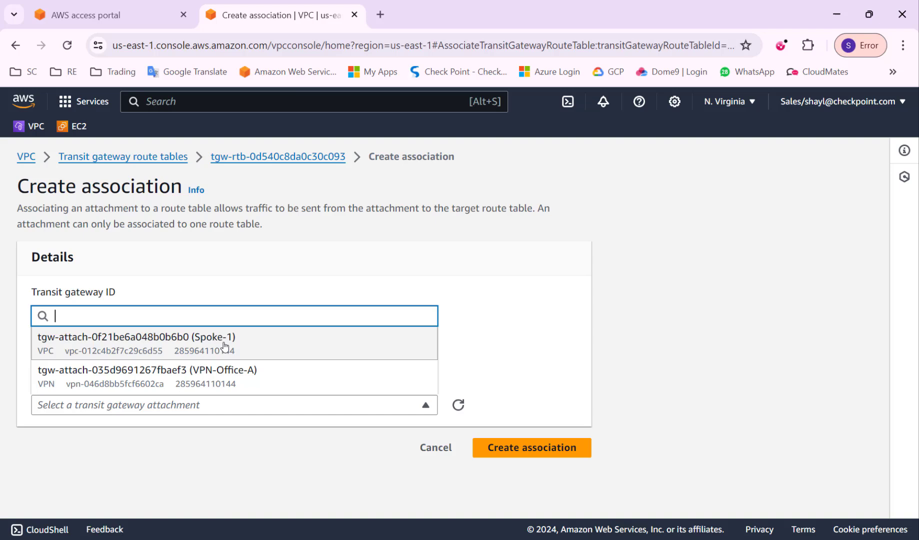
{"action": "left_click", "coordinate": [532, 448]}
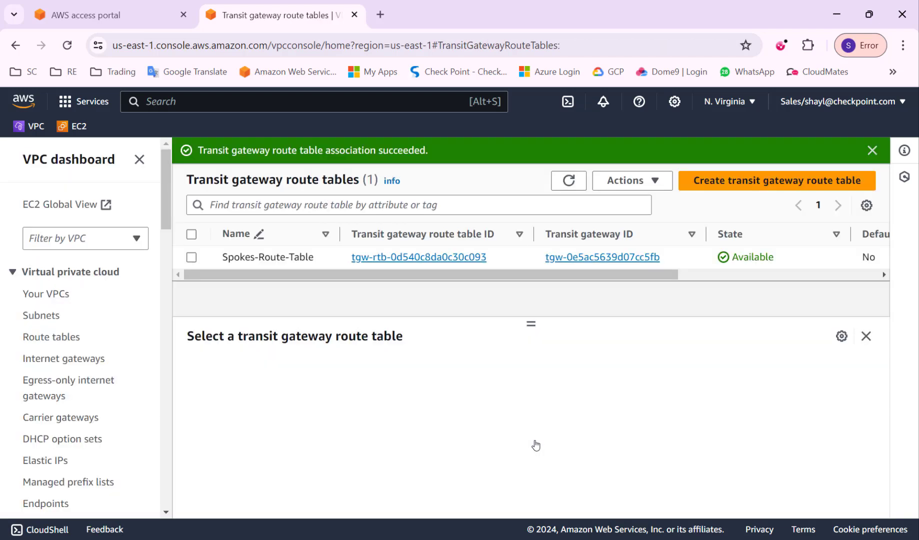
Step: Create a second transit gateway route table named Office-VPN-Route-Table
{"action": "left_click", "coordinate": [777, 181]}
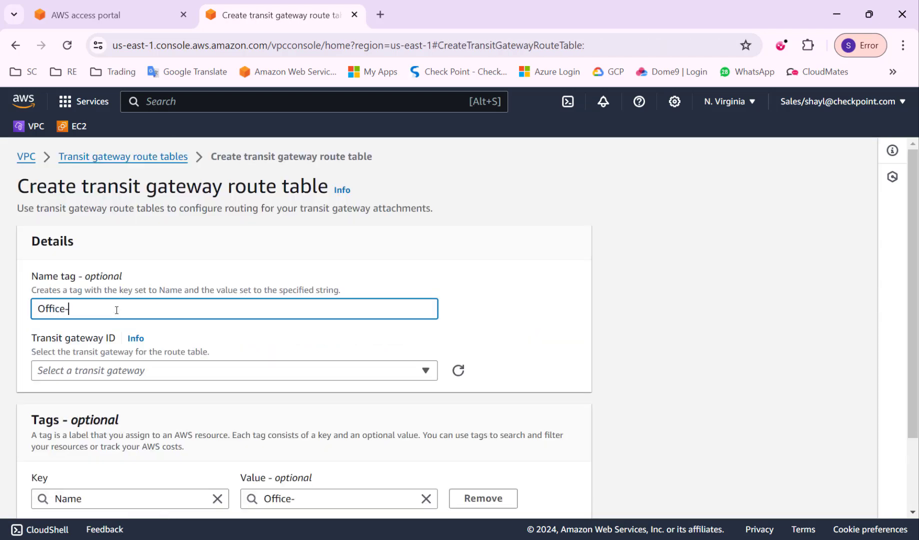
{"action": "type", "text": "VPN-Route"}
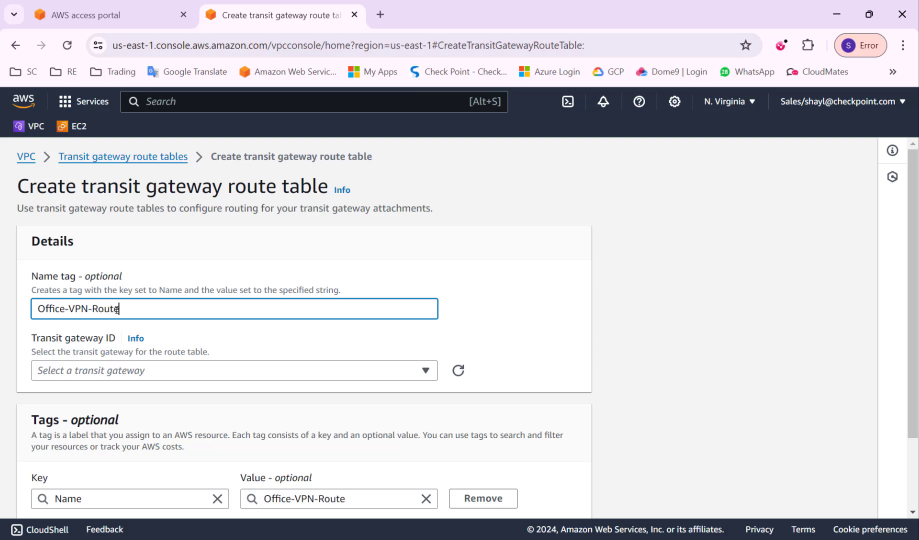
{"action": "type", "text": "Table"}
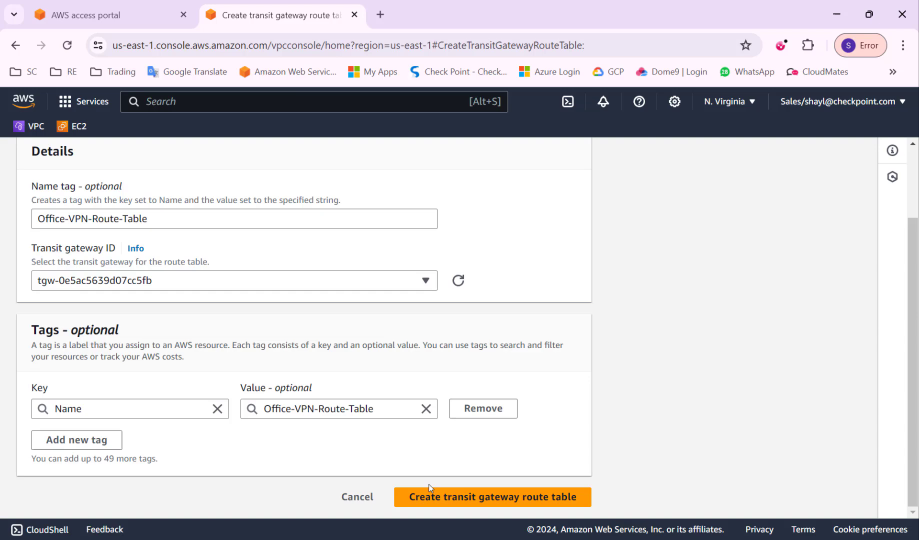
{"action": "left_click", "coordinate": [493, 497]}
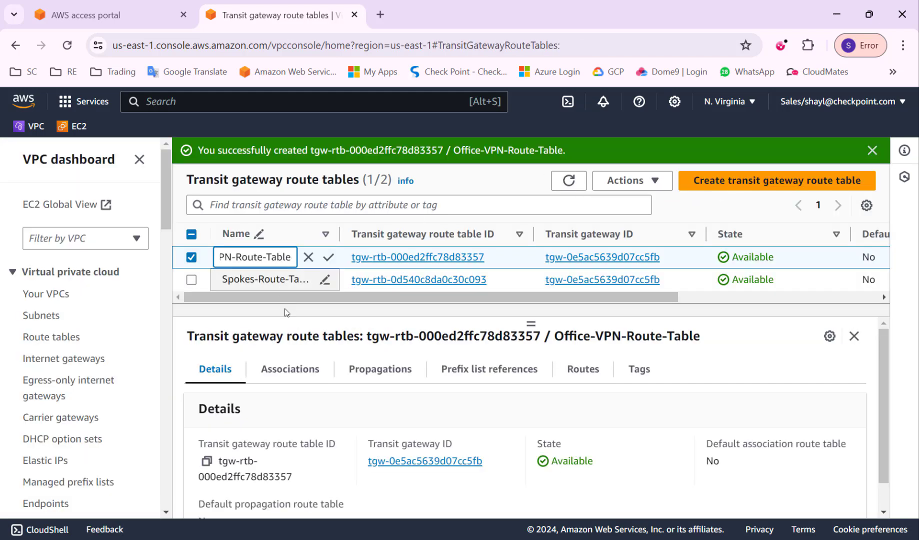
Step: Associate attachment tgw-attach-035d9691267fbaef3 with Office-VPN-Route-Table
{"action": "left_click", "coordinate": [290, 369]}
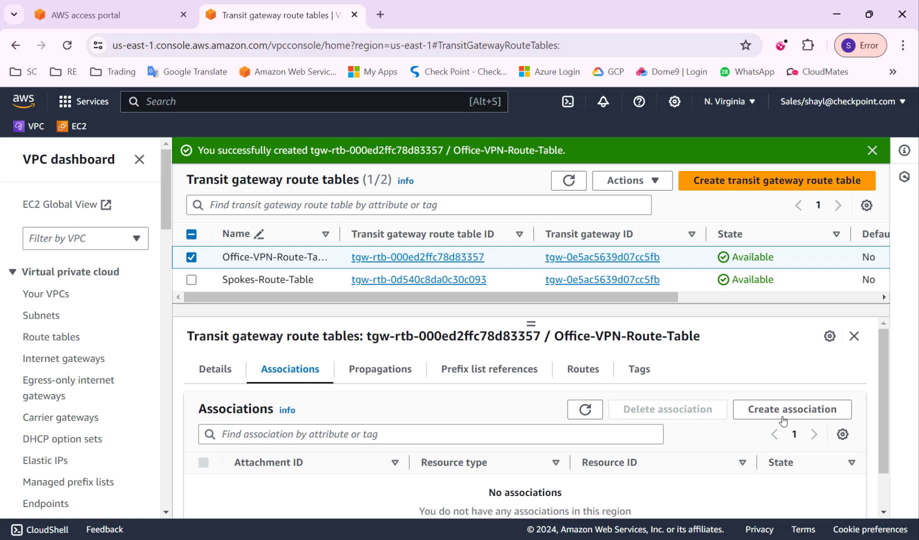
{"action": "left_click", "coordinate": [792, 410]}
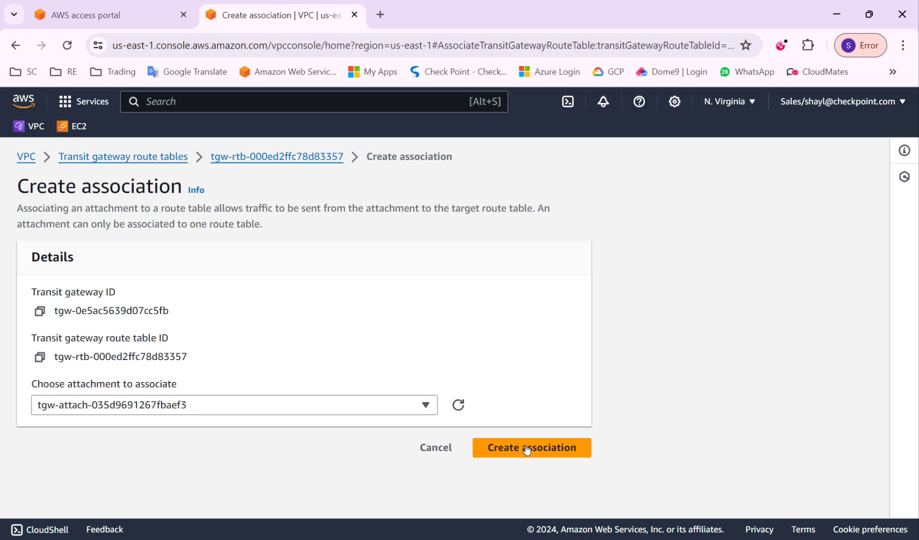
{"action": "left_click", "coordinate": [532, 448]}
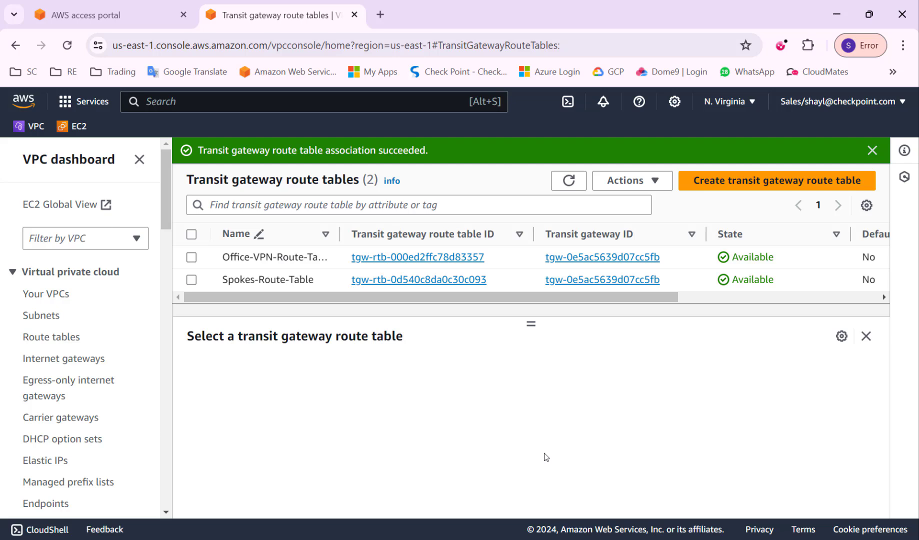
{"action": "mouse_move", "coordinate": [263, 351]}
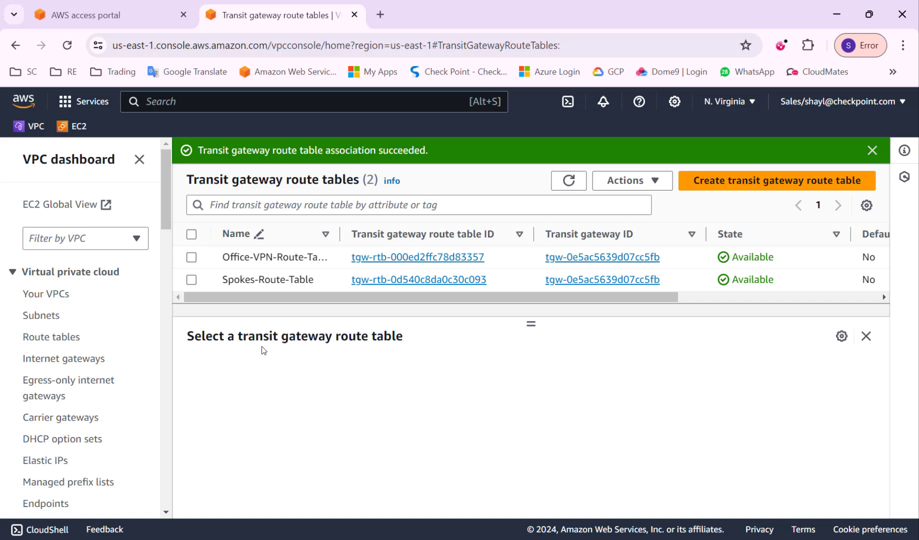
Step: Create a propagation of the VPN-Office-A attachment into Spokes-Route-Table
{"action": "left_click", "coordinate": [191, 280]}
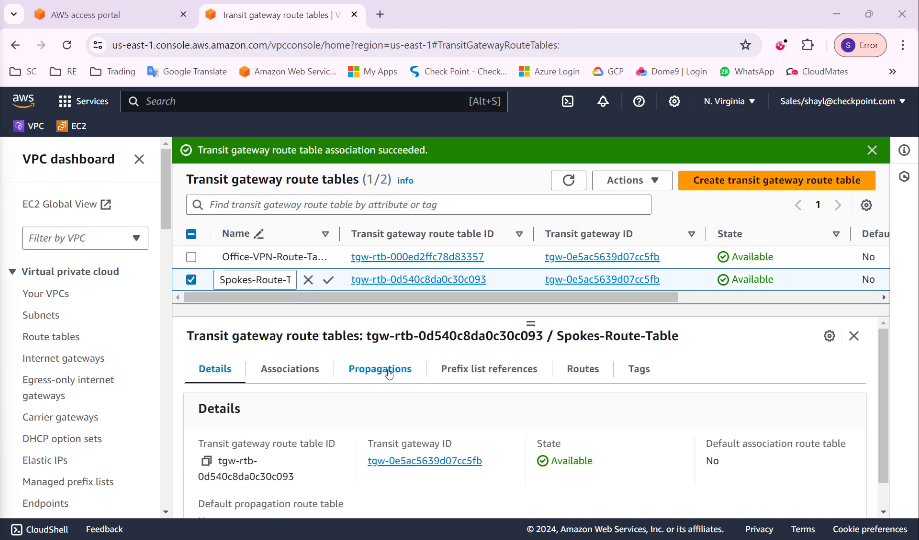
{"action": "left_click", "coordinate": [380, 369]}
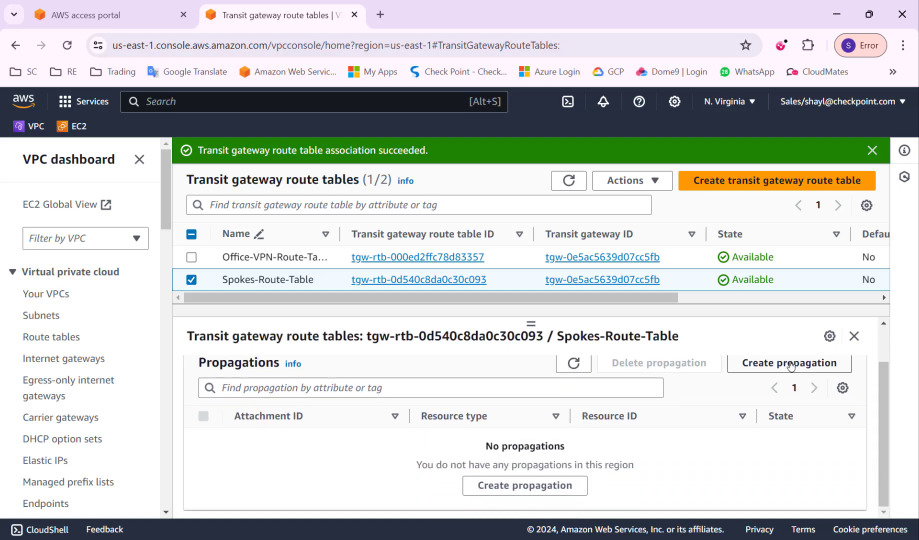
{"action": "left_click", "coordinate": [788, 364]}
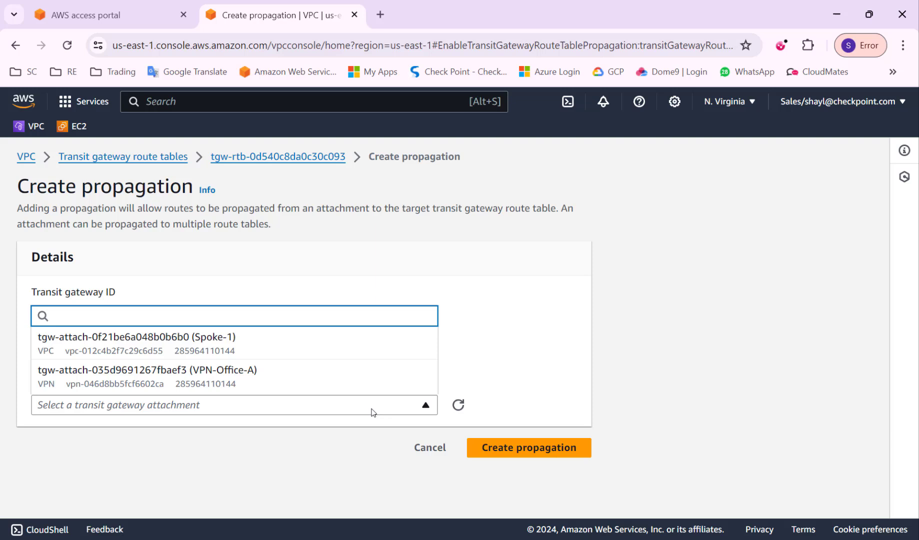
{"action": "mouse_move", "coordinate": [257, 418]}
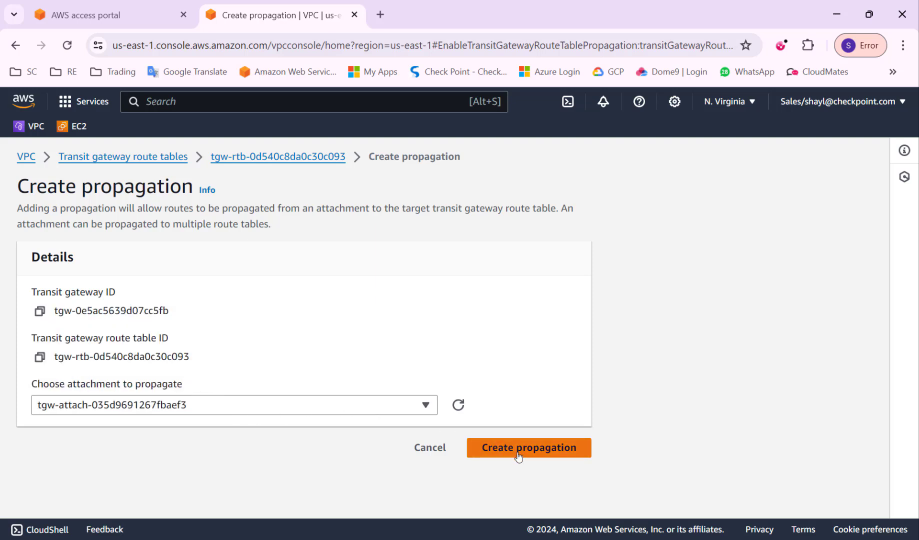
{"action": "left_click", "coordinate": [528, 448]}
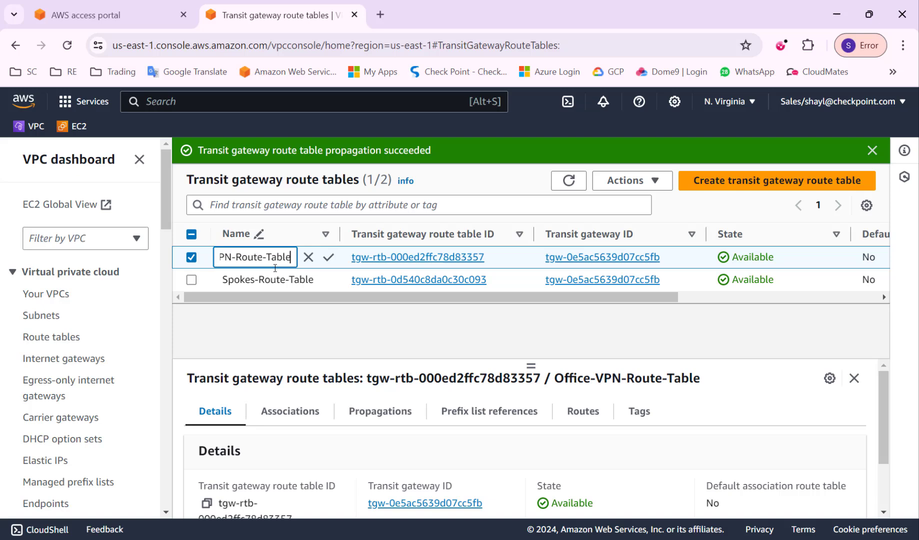
{"action": "left_click", "coordinate": [380, 411]}
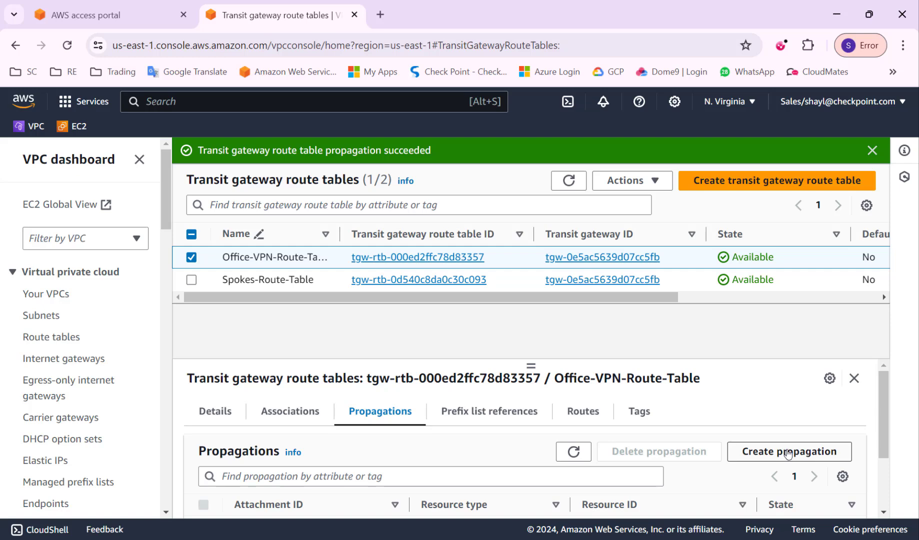
Step: Create a propagation of the Spoke-1 attachment into Office-VPN-Route-Table
{"action": "left_click", "coordinate": [788, 452]}
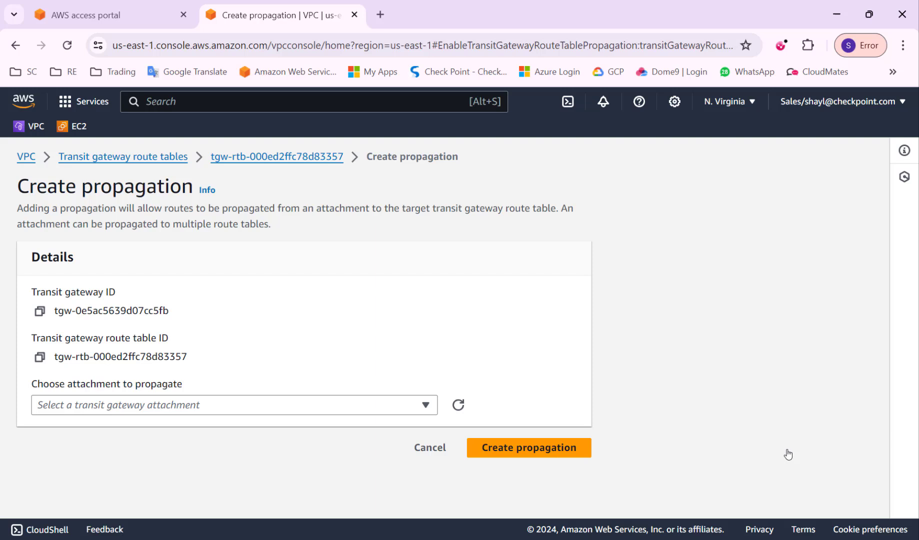
{"action": "left_click", "coordinate": [228, 405]}
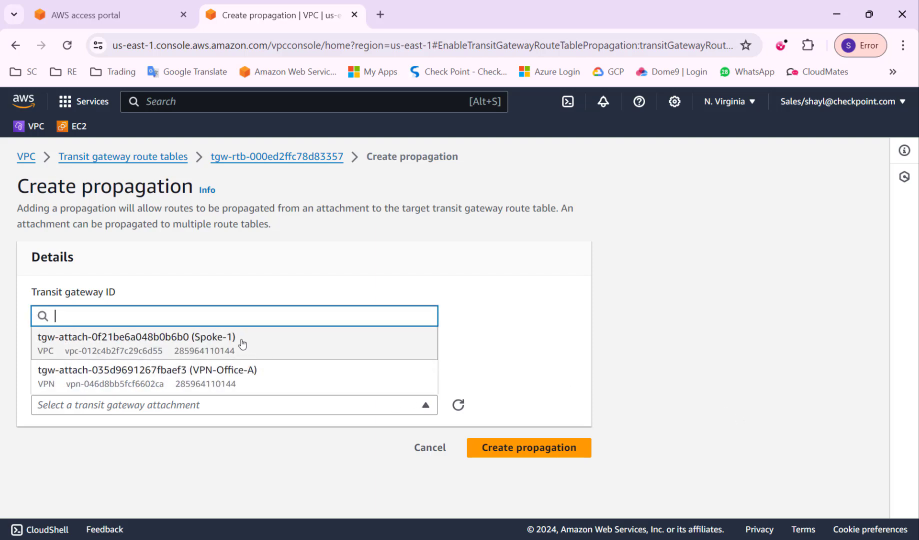
{"action": "left_click", "coordinate": [132, 337]}
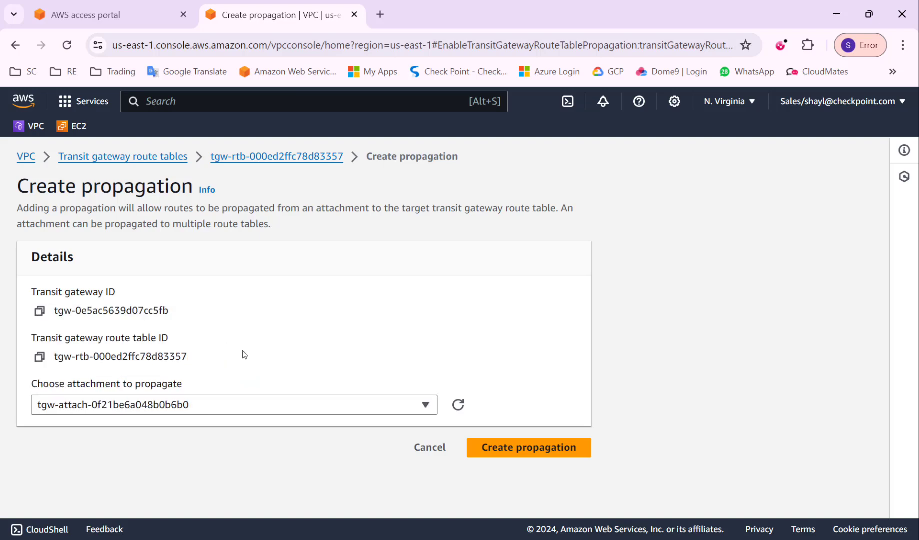
{"action": "left_click", "coordinate": [528, 449]}
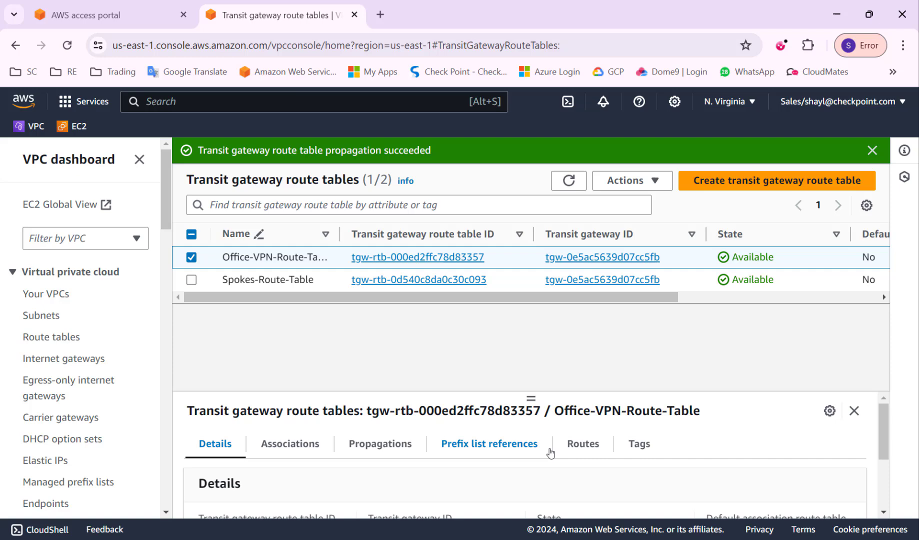
Step: Check Office-VPN-Route-Table's routes, showing 10.0.0.0/21 as a Propagated route
{"action": "left_click", "coordinate": [582, 444]}
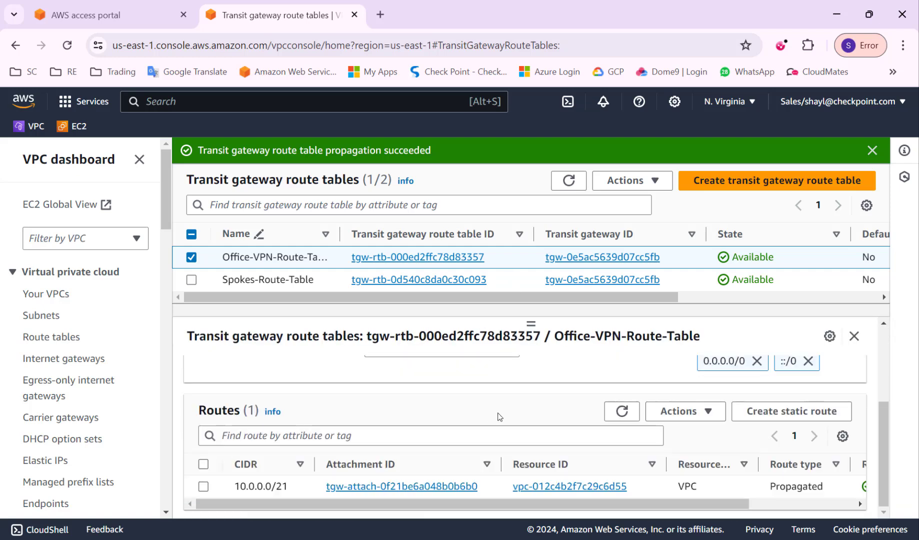
{"action": "double_click", "coordinate": [261, 487]}
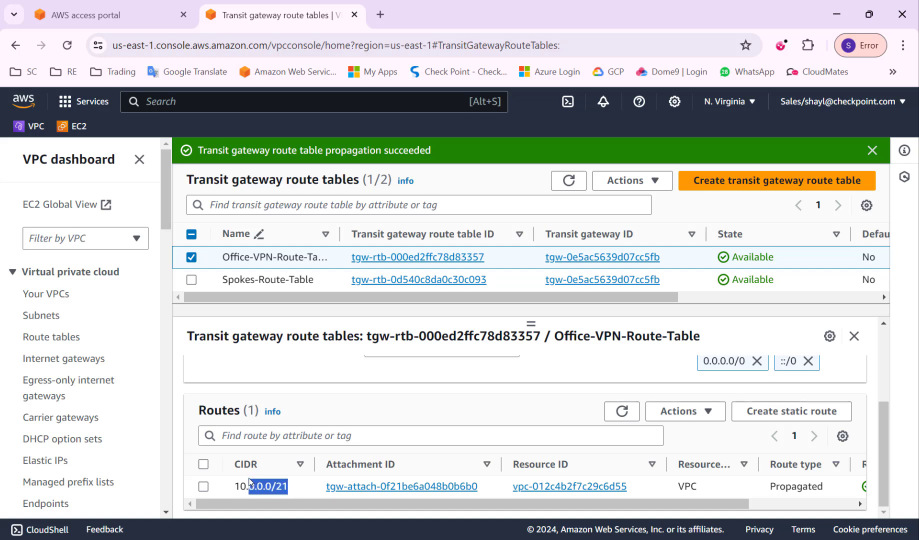
{"action": "left_click", "coordinate": [203, 486]}
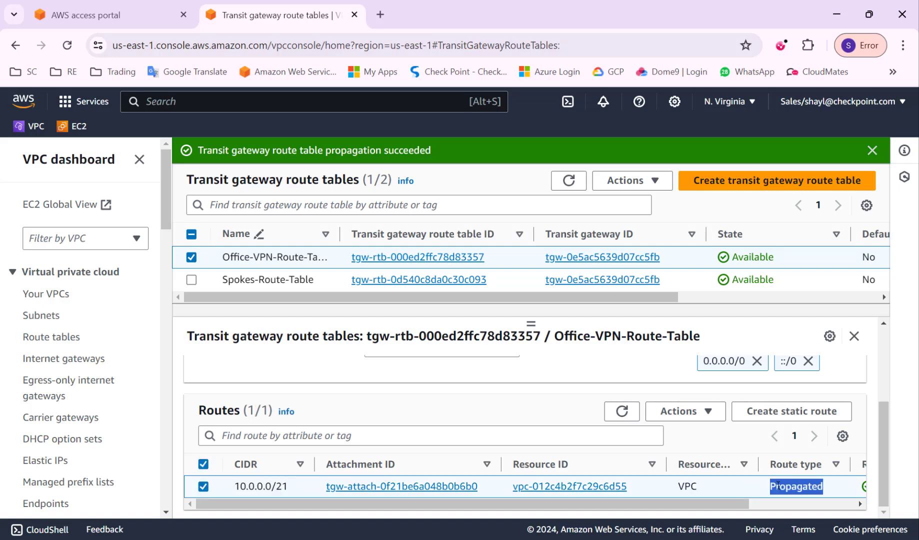
{"action": "mouse_move", "coordinate": [421, 491]}
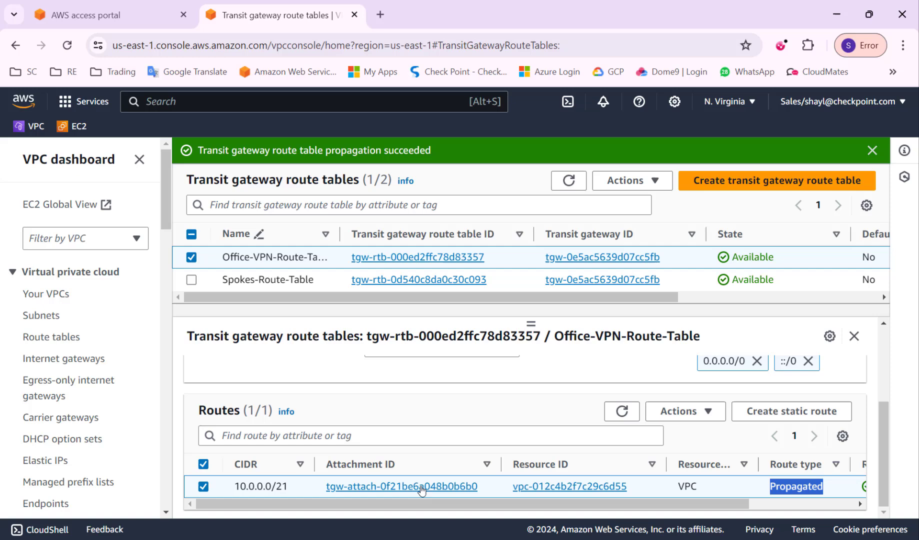
Step: View Spokes-Route-Table's Routes, which lists no routes yet
{"action": "left_click", "coordinate": [191, 254]}
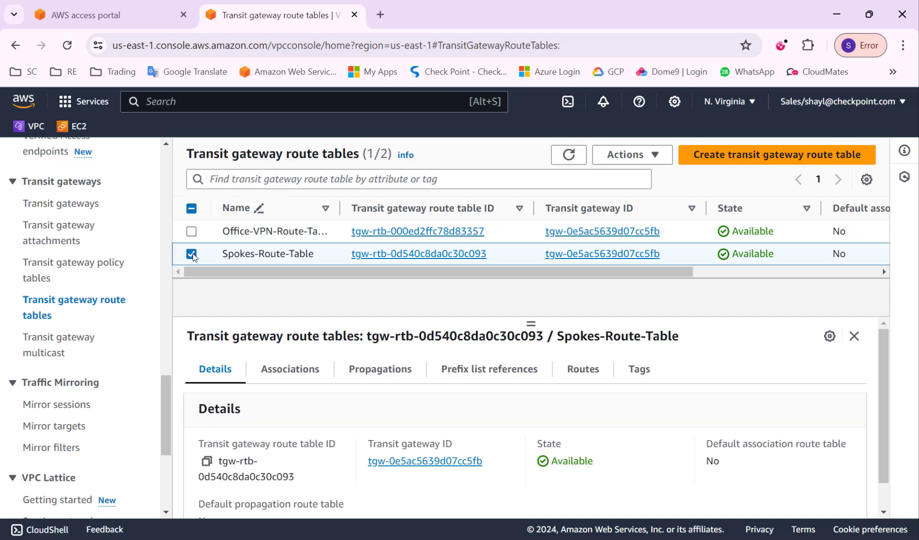
{"action": "left_click", "coordinate": [582, 369]}
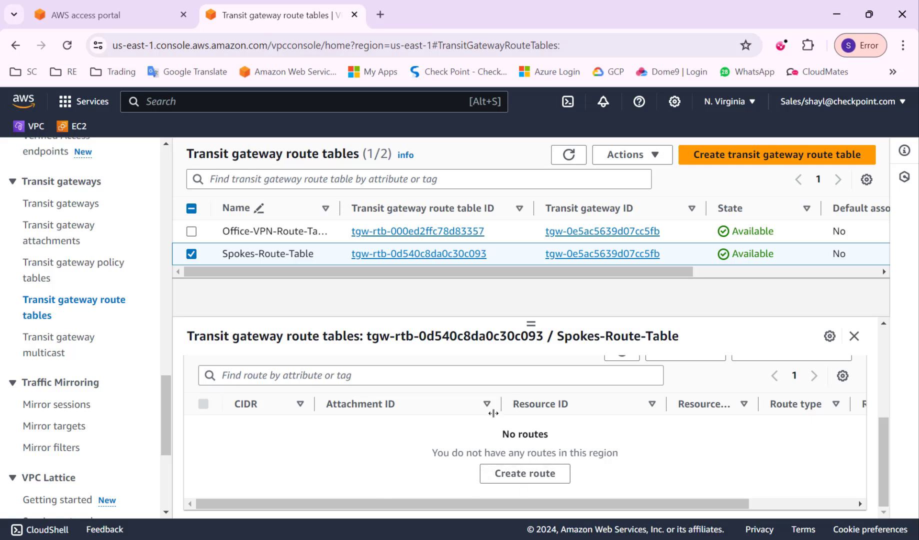
{"action": "scroll", "scroll_direction": "down", "scroll_amount": 3}
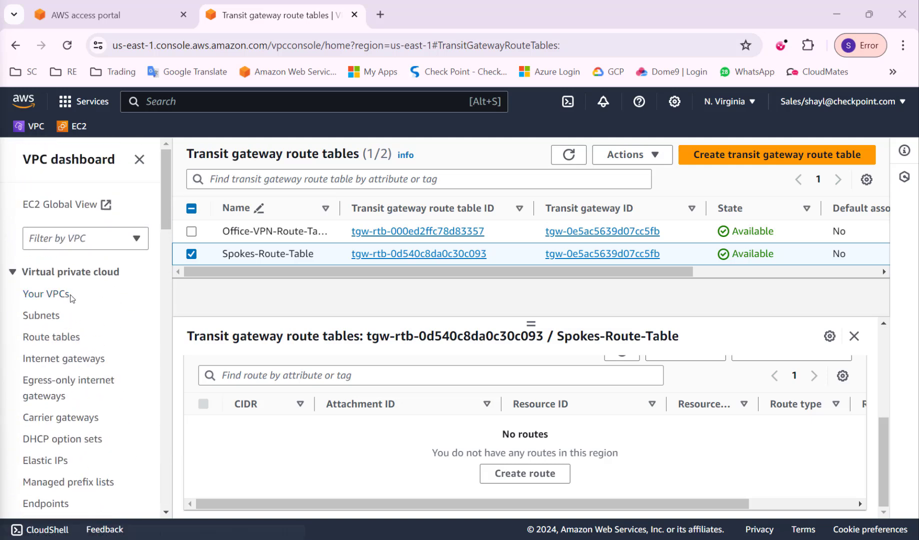
{"action": "mouse_move", "coordinate": [54, 342]}
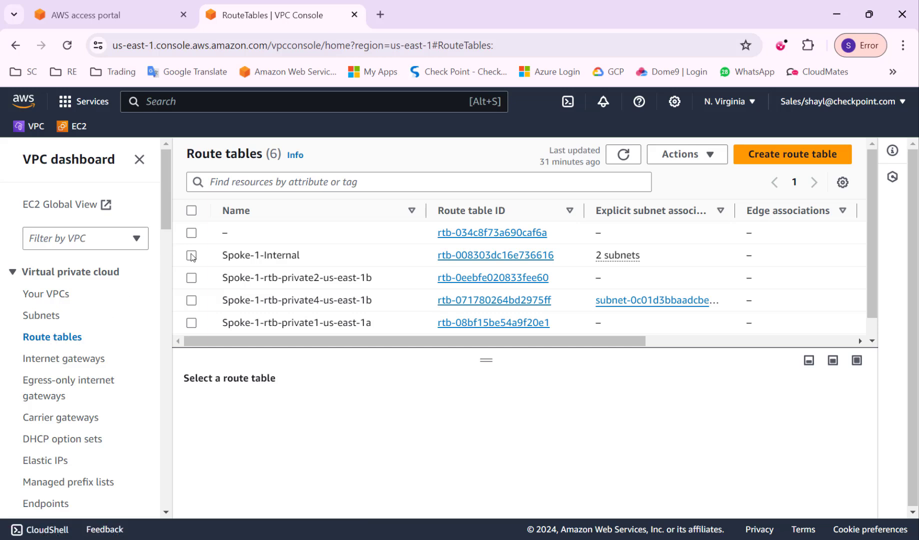
Step: Add route 172.16.3.0/24 via tgw-0e5ac5639d07cc5fb to Spoke-1-Internal and save
{"action": "left_click", "coordinate": [191, 255]}
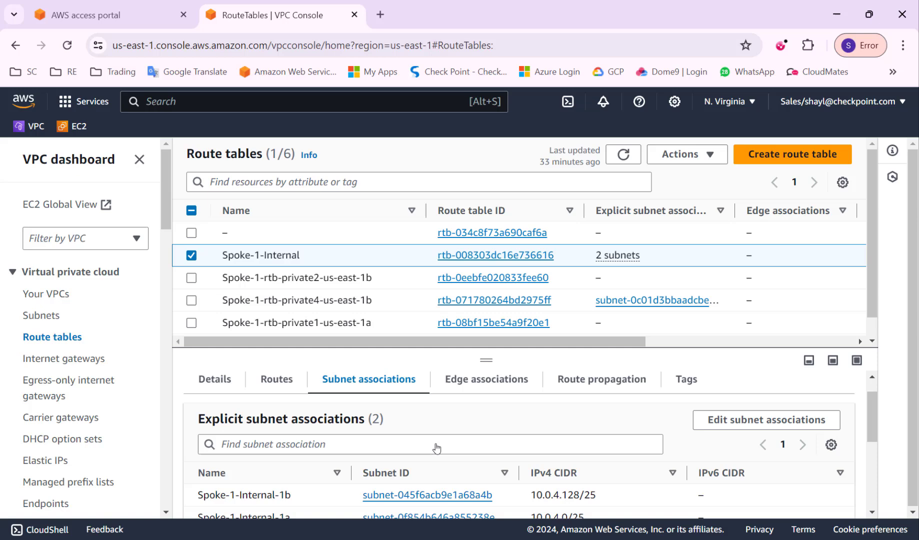
{"action": "scroll", "scroll_direction": "down", "scroll_amount": 3}
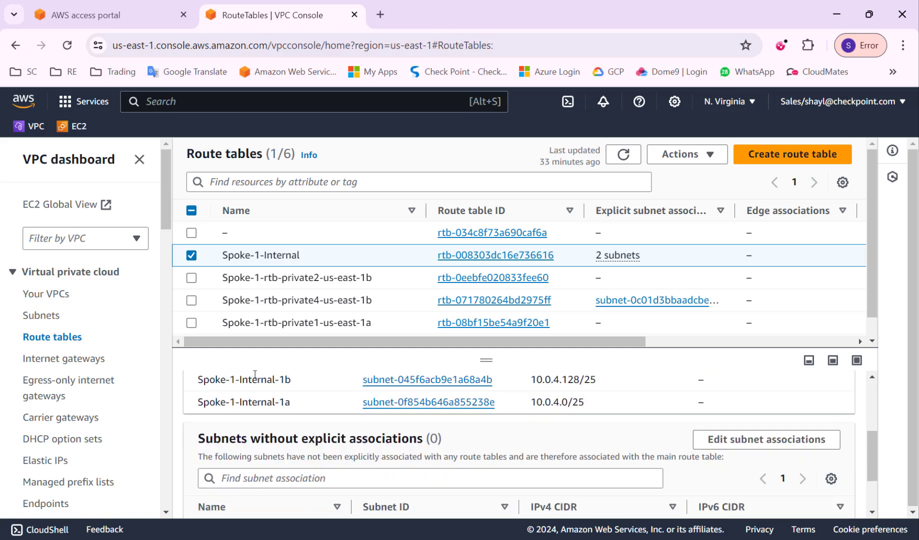
{"action": "left_click", "coordinate": [276, 408]}
{"action": "type", "text": "172.16"}
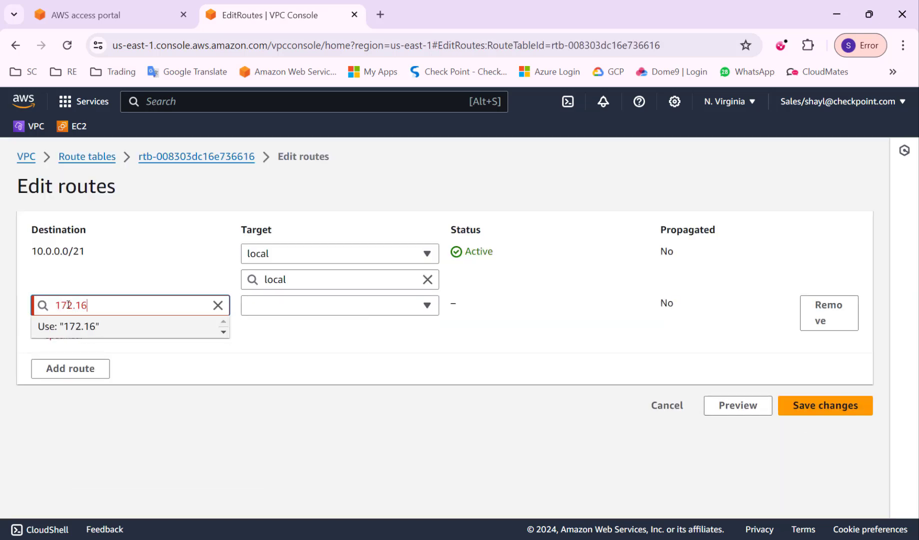
{"action": "left_click", "coordinate": [339, 305]}
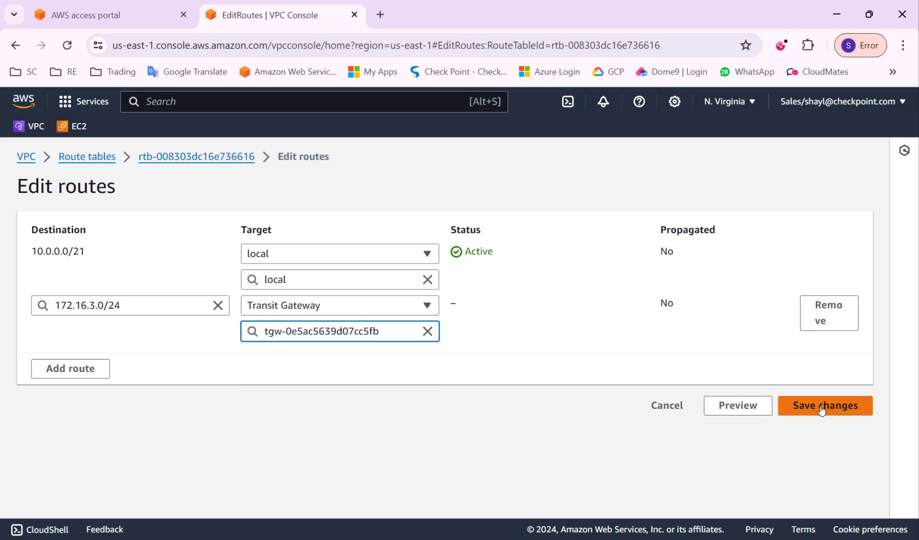
{"action": "left_click", "coordinate": [825, 406]}
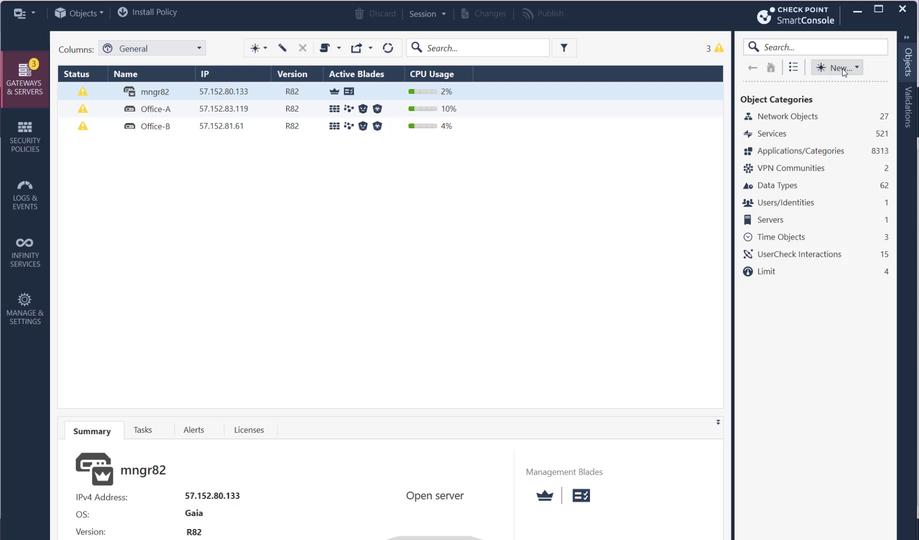
Step: Create the AWS data center object AWS-N-Viriginia for region US East (N. Virginia)
{"action": "left_click", "coordinate": [842, 68]}
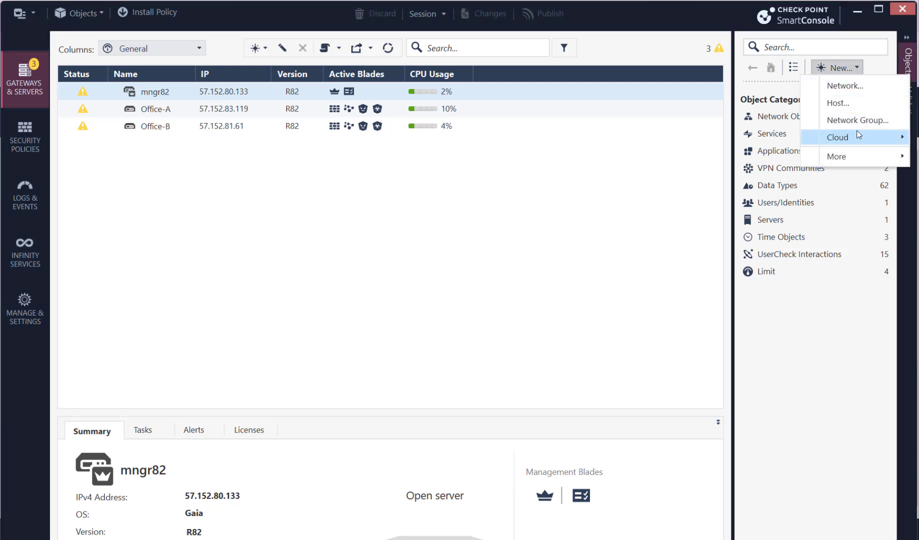
{"action": "left_click", "coordinate": [853, 139]}
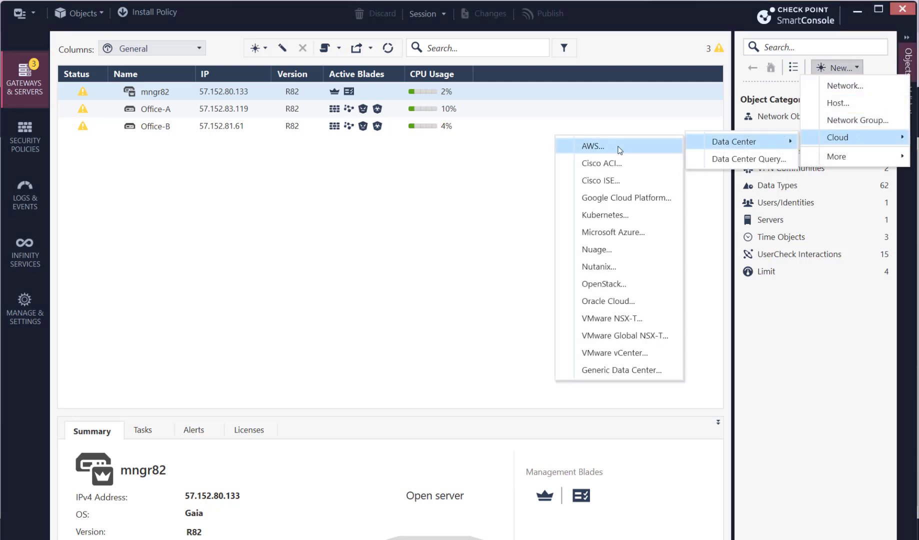
{"action": "left_click", "coordinate": [607, 147]}
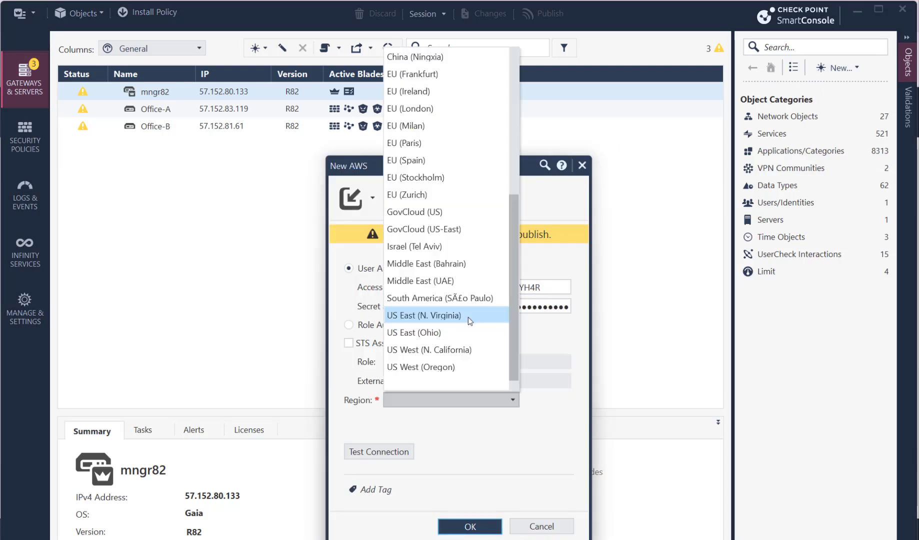
{"action": "left_click", "coordinate": [424, 315]}
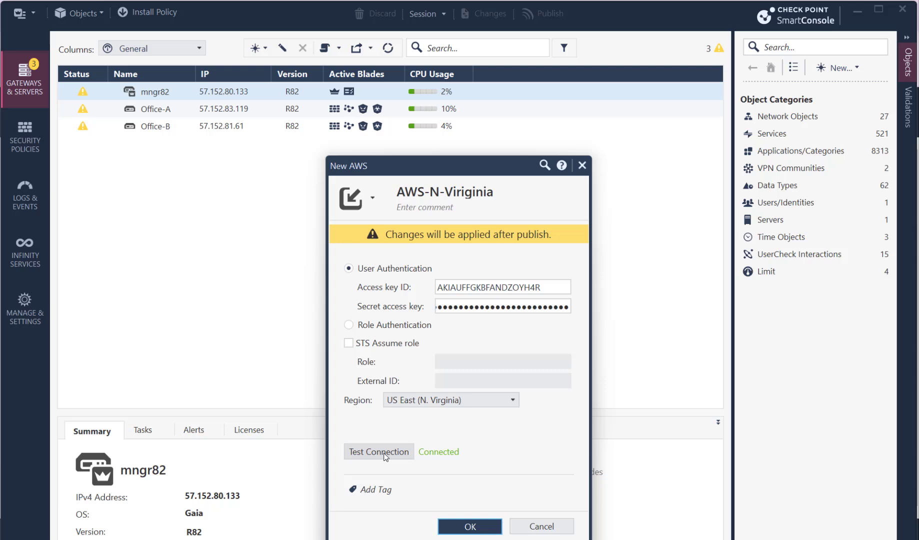
{"action": "left_click", "coordinate": [470, 526]}
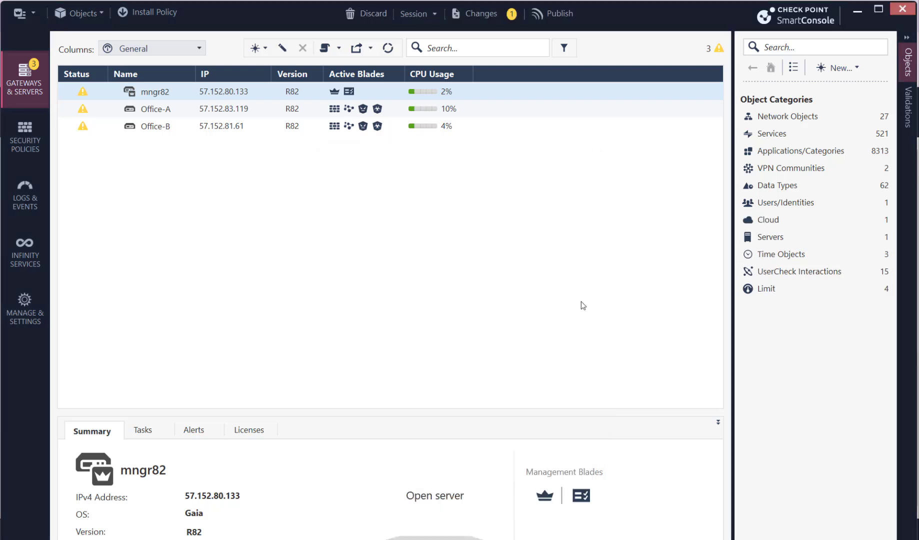
Step: Publish the session with the new data center object
{"action": "left_click", "coordinate": [557, 14]}
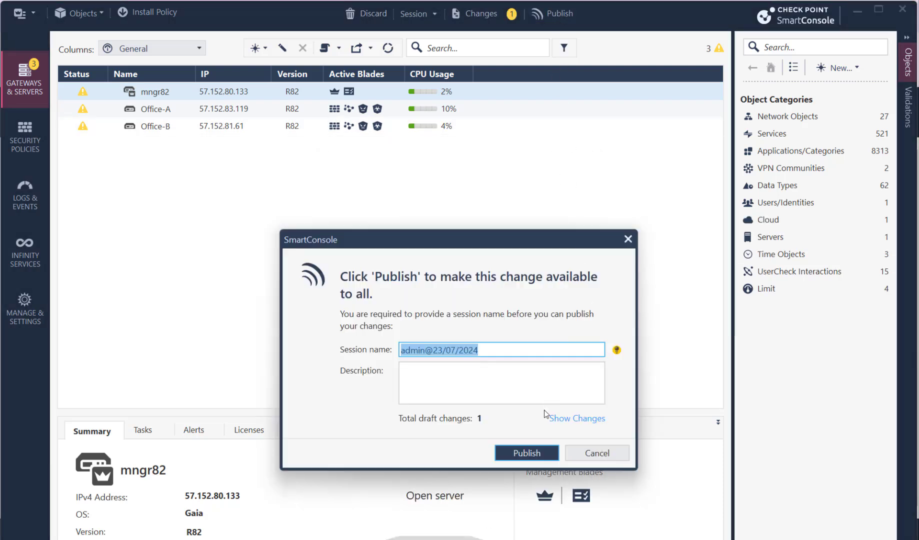
{"action": "left_click", "coordinate": [526, 453]}
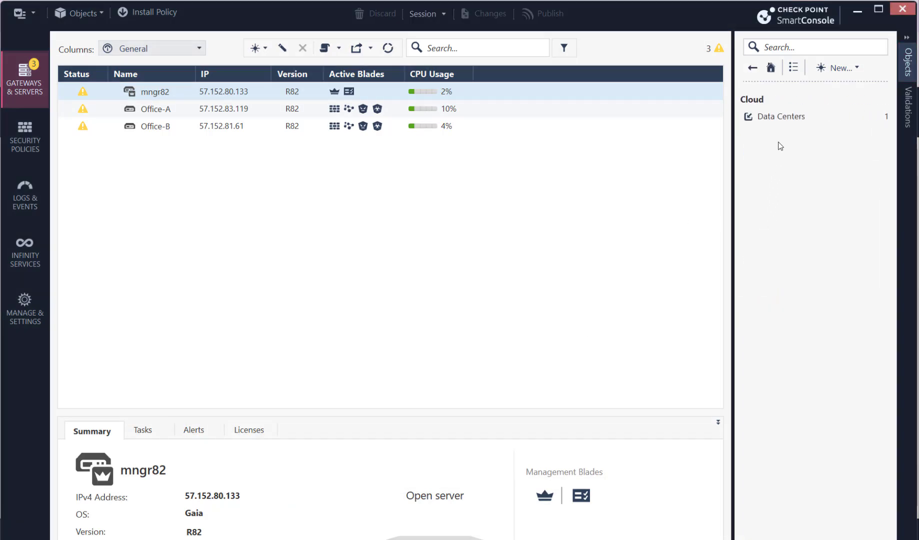
Step: Import the TGW-N-Virigina transit gateway from AWS-N-Viriginia's US East region TGWs
{"action": "left_click", "coordinate": [780, 116]}
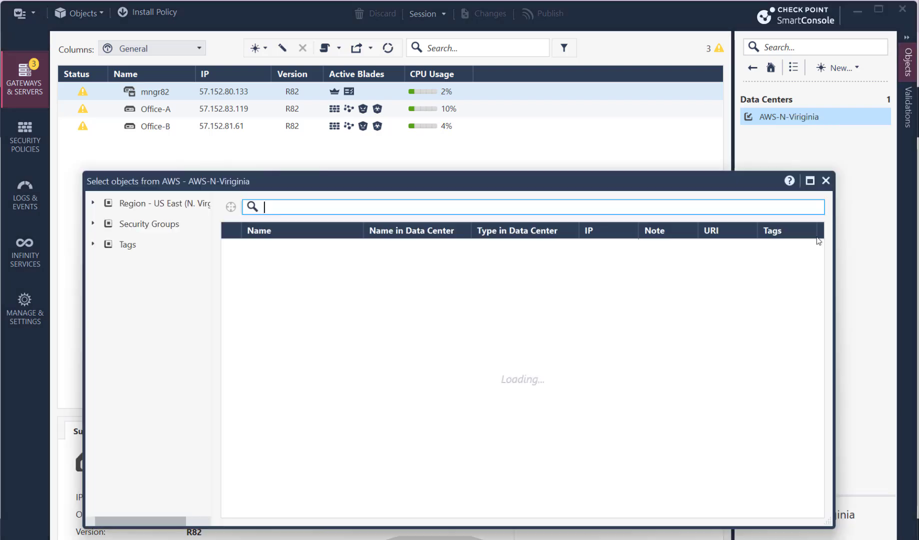
{"action": "left_click", "coordinate": [93, 205]}
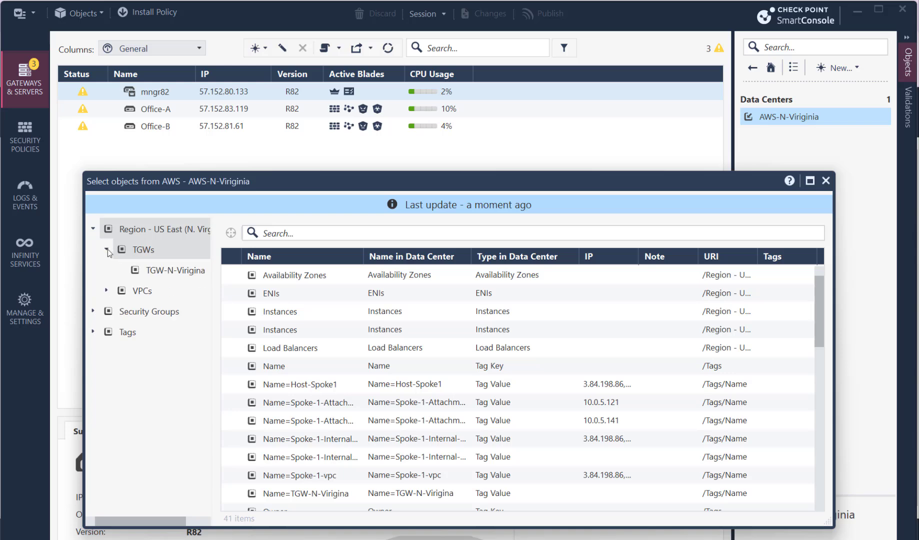
{"action": "left_click", "coordinate": [142, 250]}
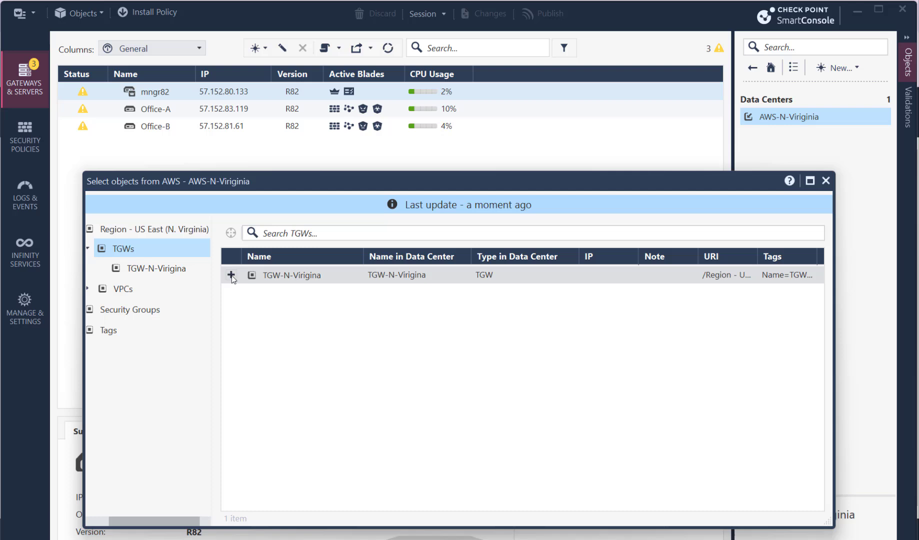
{"action": "left_click", "coordinate": [231, 275]}
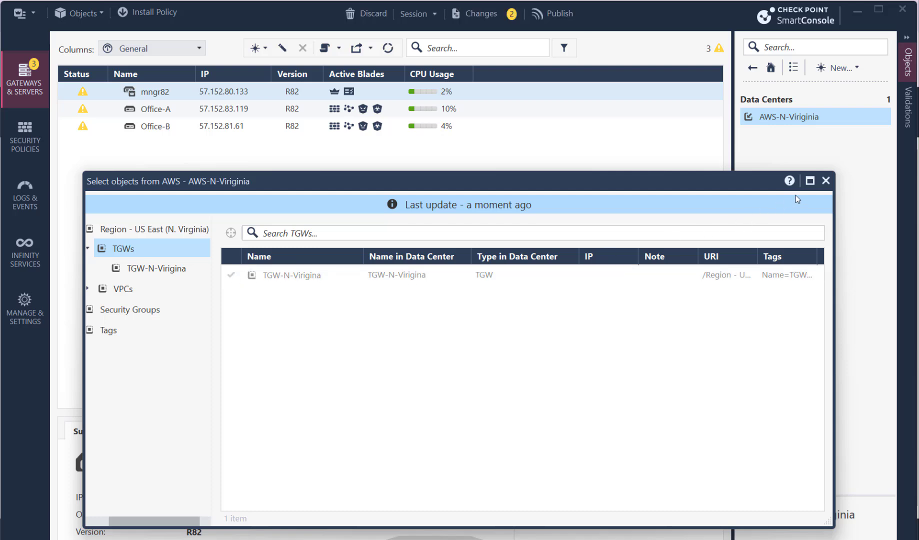
{"action": "left_click", "coordinate": [826, 181]}
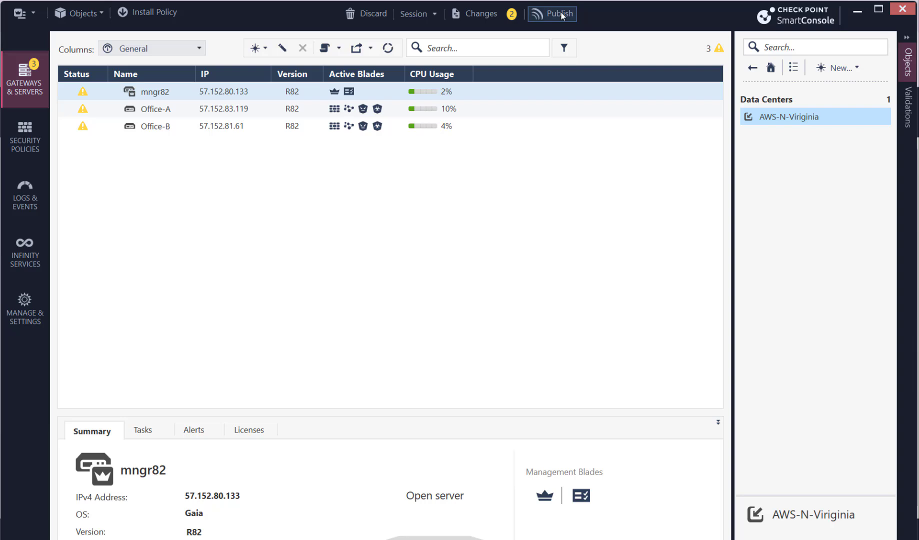
Step: Publish the imported transit gateway and move to the security policy rulebase
{"action": "left_click", "coordinate": [555, 14]}
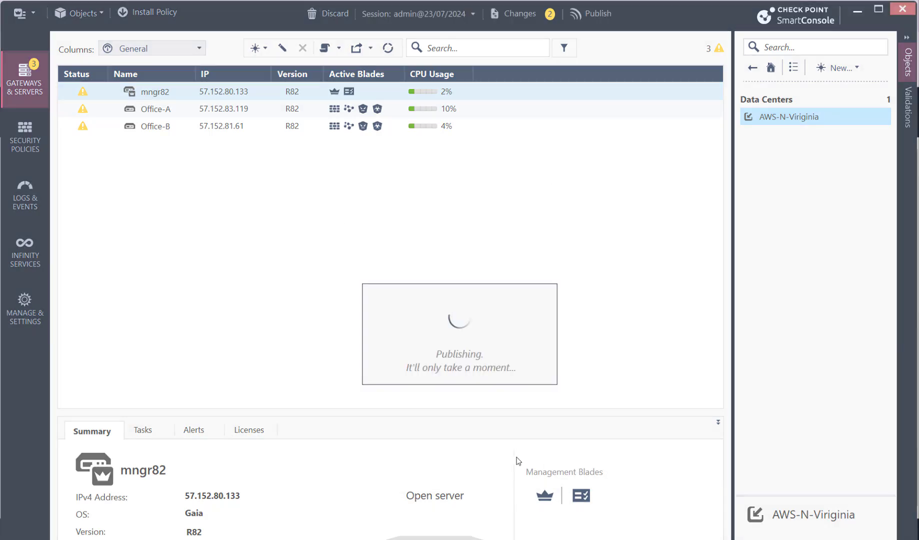
{"action": "left_click", "coordinate": [24, 140]}
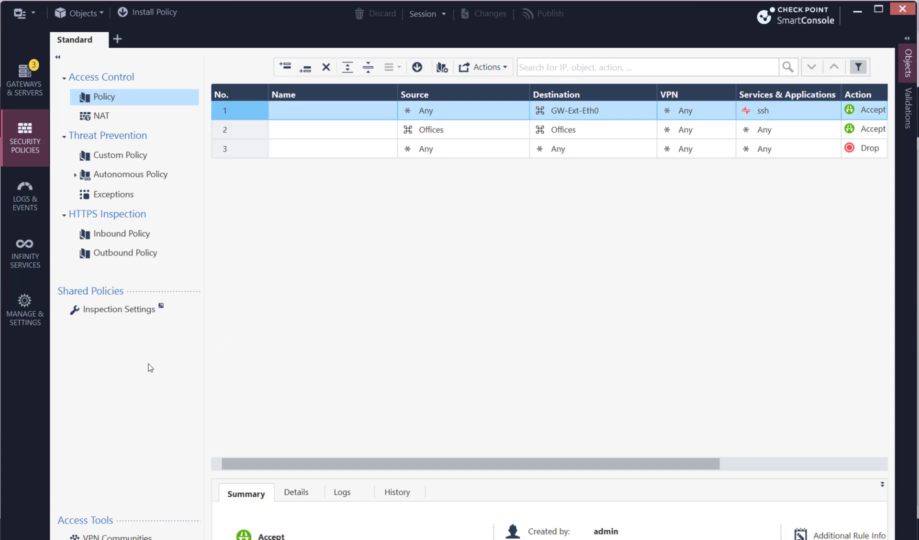
Step: Create meshed community Office-TGW, Legacy link selection, with Office-A and TGW-N-Virigina
{"action": "left_click", "coordinate": [105, 536]}
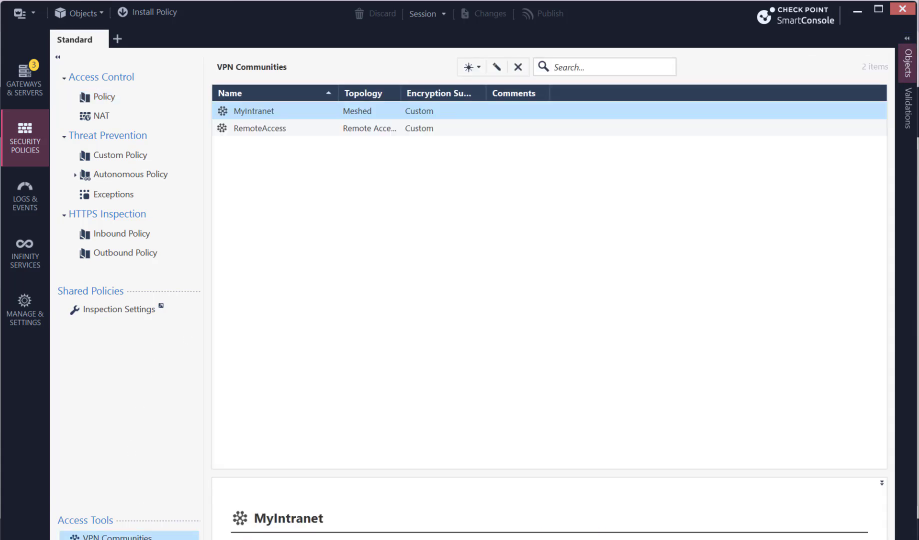
{"action": "left_click", "coordinate": [472, 67]}
{"action": "type", "text": "Office-TGW"}
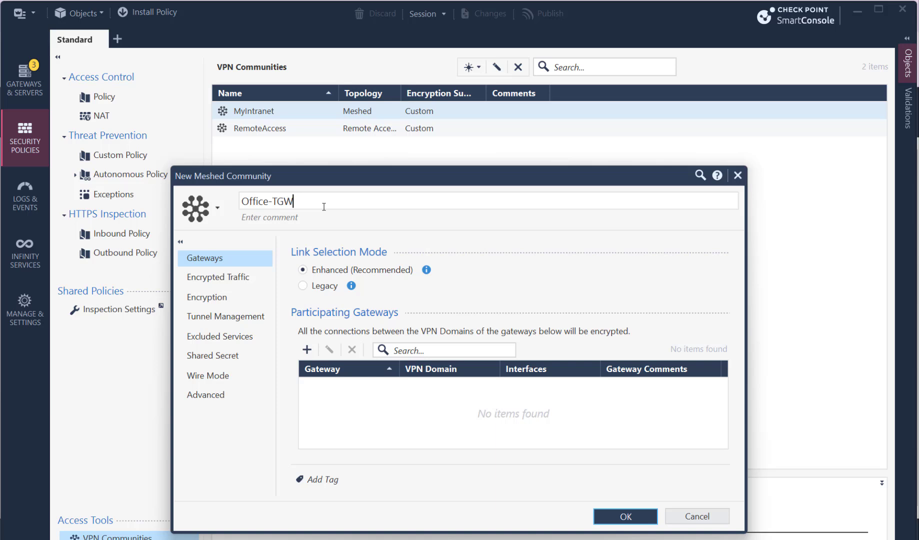
{"action": "left_click", "coordinate": [302, 286]}
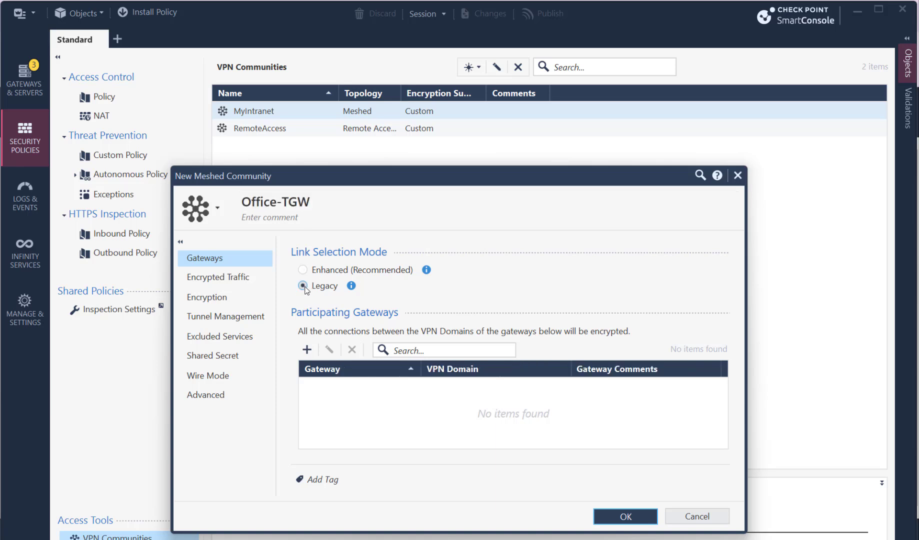
{"action": "left_click", "coordinate": [306, 351]}
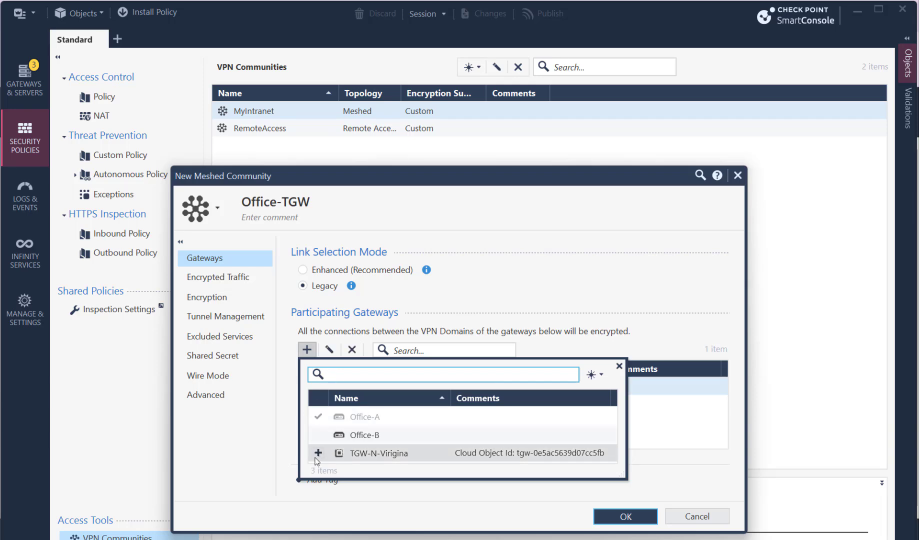
{"action": "left_click", "coordinate": [318, 453]}
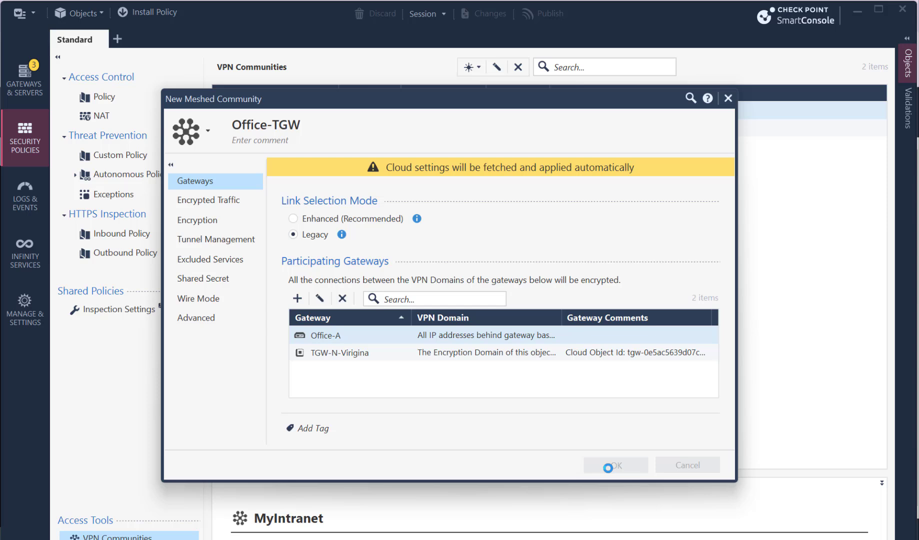
{"action": "left_click", "coordinate": [617, 466]}
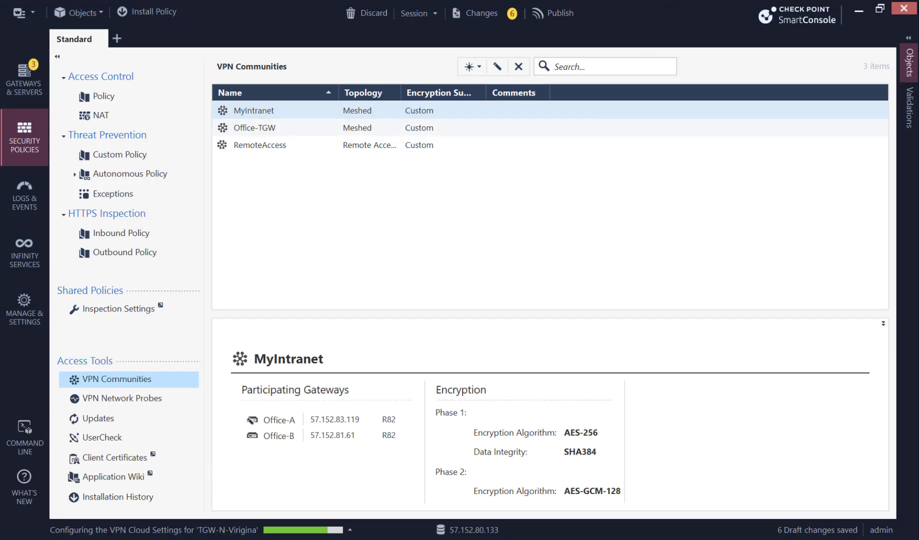
{"action": "mouse_move", "coordinate": [312, 535]}
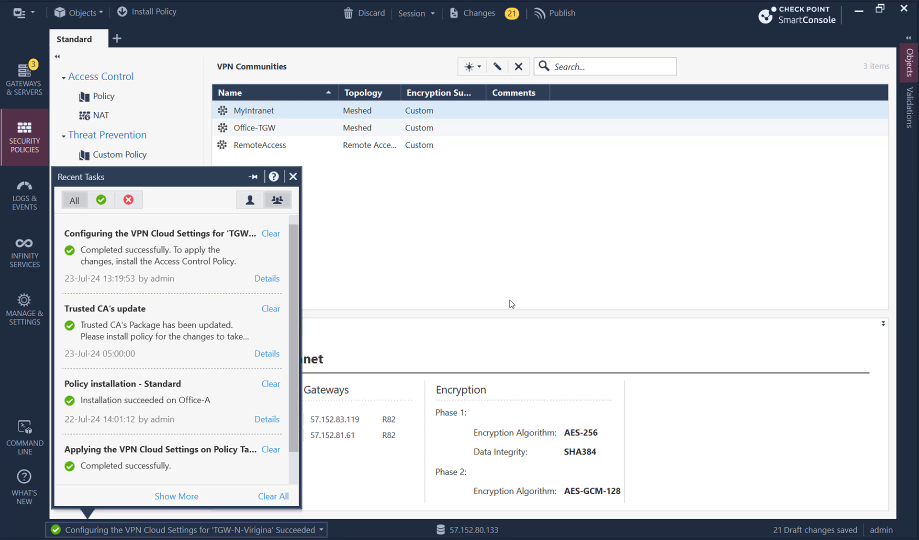
Step: Publish the changes and install the Standard policy on Office-A
{"action": "left_click", "coordinate": [563, 13]}
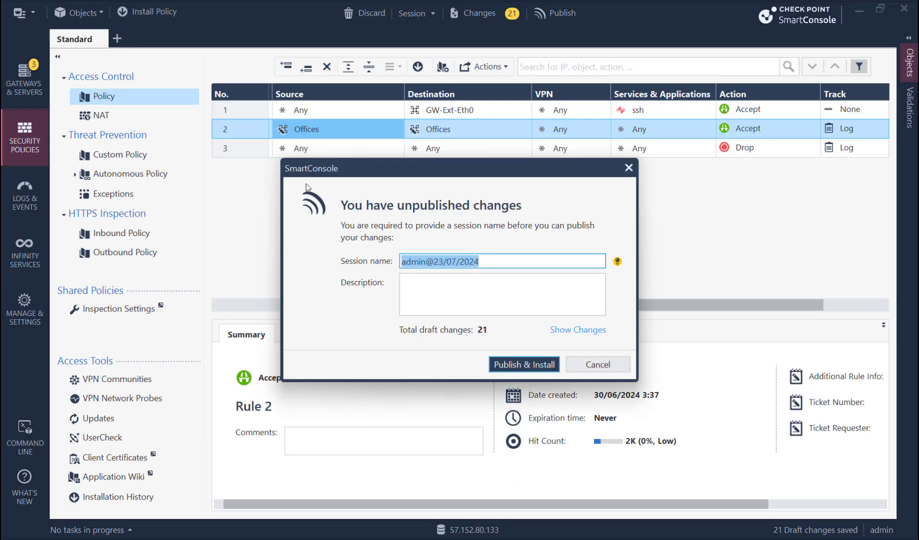
{"action": "left_click", "coordinate": [524, 364]}
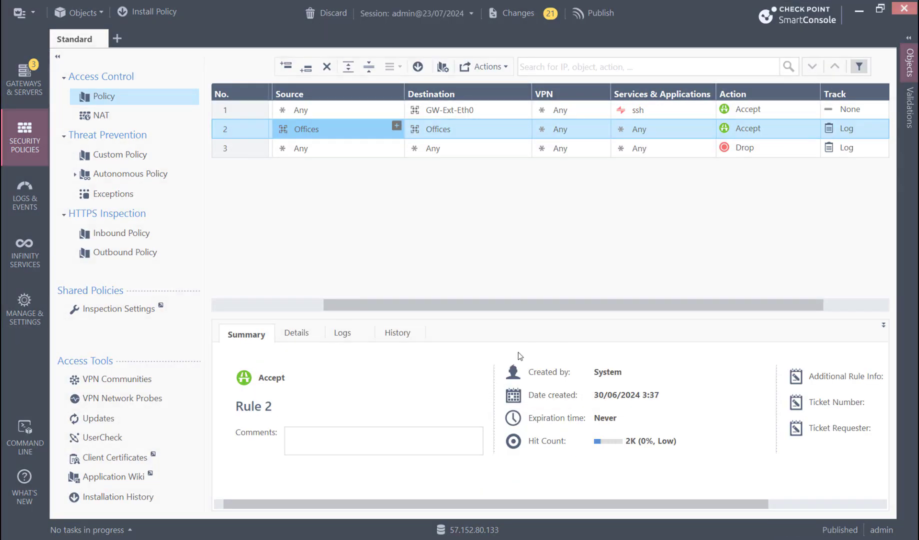
{"action": "left_click", "coordinate": [153, 12]}
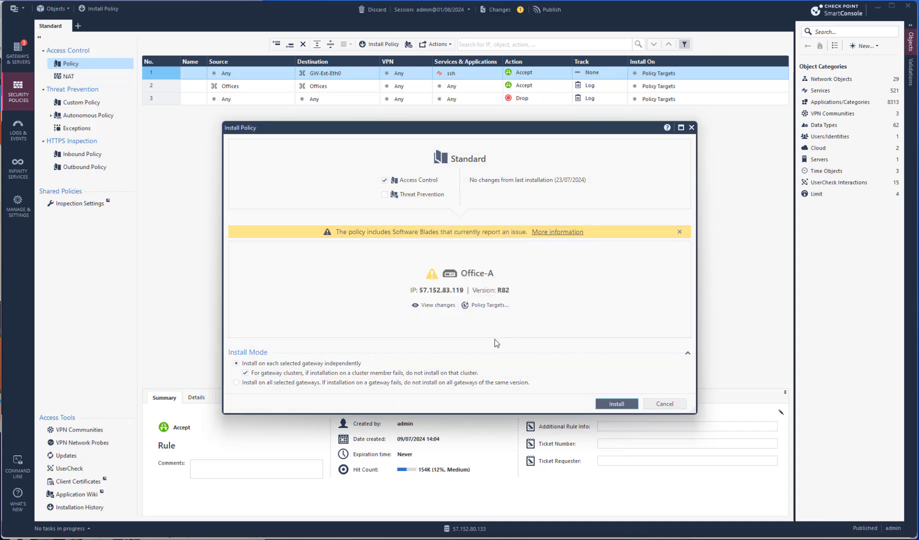
{"action": "left_click", "coordinate": [616, 404]}
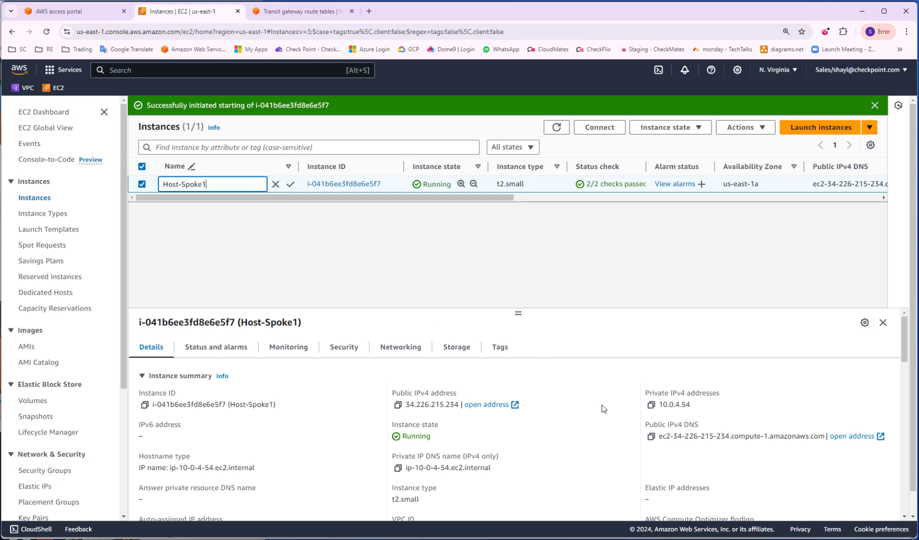
Step: From the Host-Office-A terminal, ping Host-Spoke1 at 10.0.4.54
{"action": "left_click", "coordinate": [650, 405]}
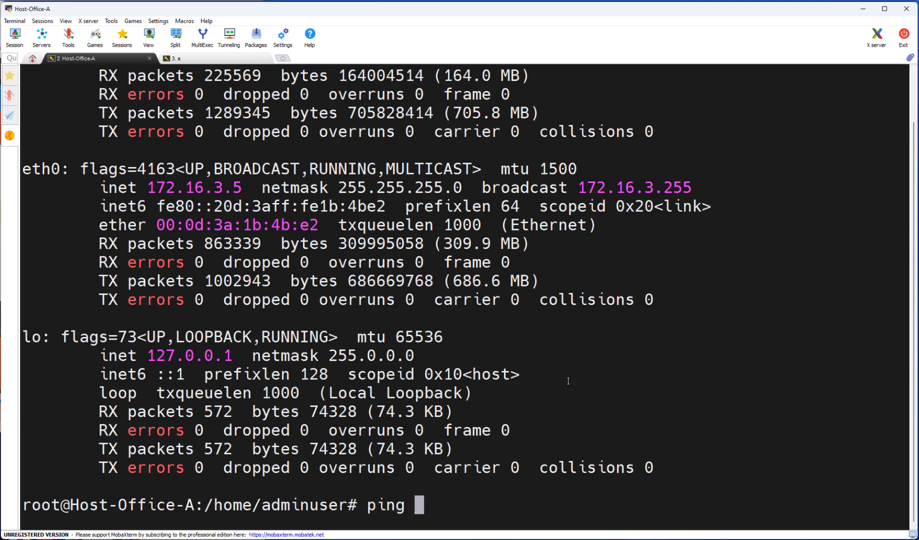
{"action": "type", "text": "10.0.4.5"}
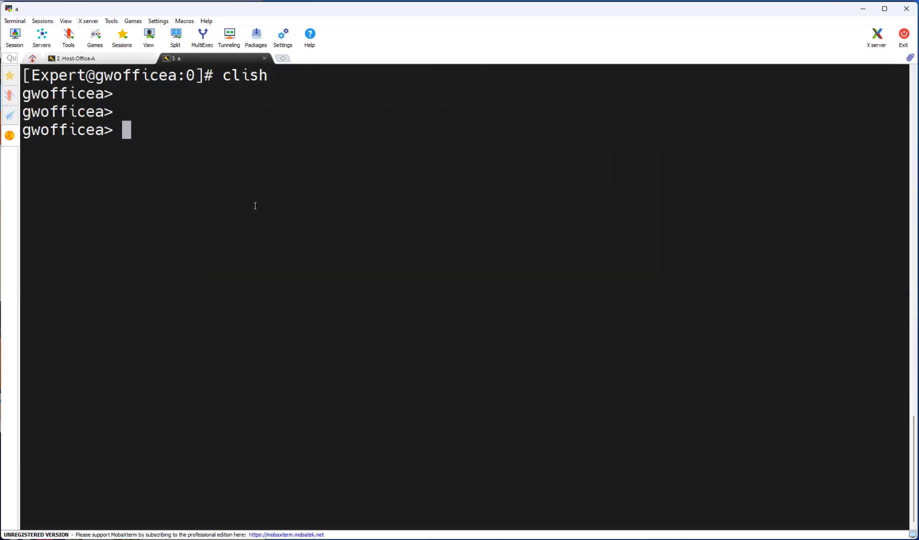
Step: Show BGP peers and routes in clish, noting the BGP-learned 10.0.0.0/21 route
{"action": "type", "text": "show b"}
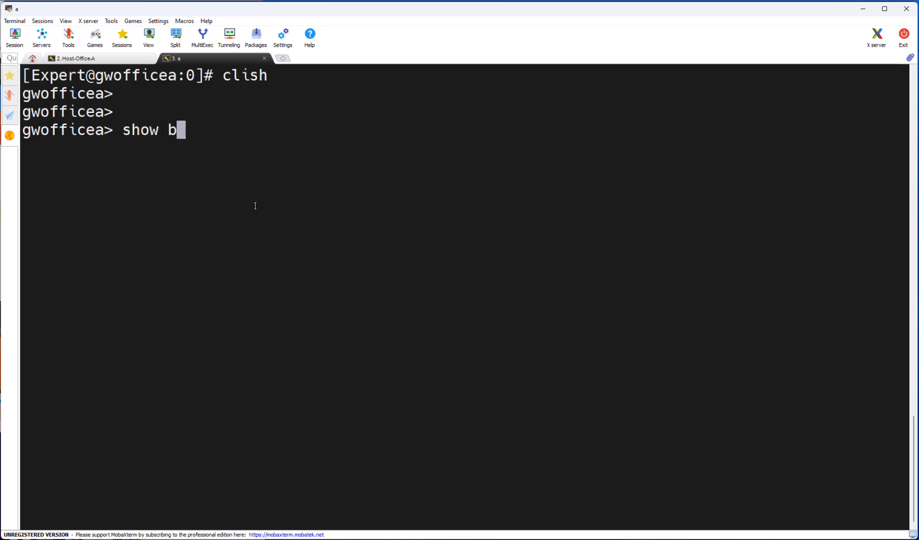
{"action": "type", "text": "gp peer"}
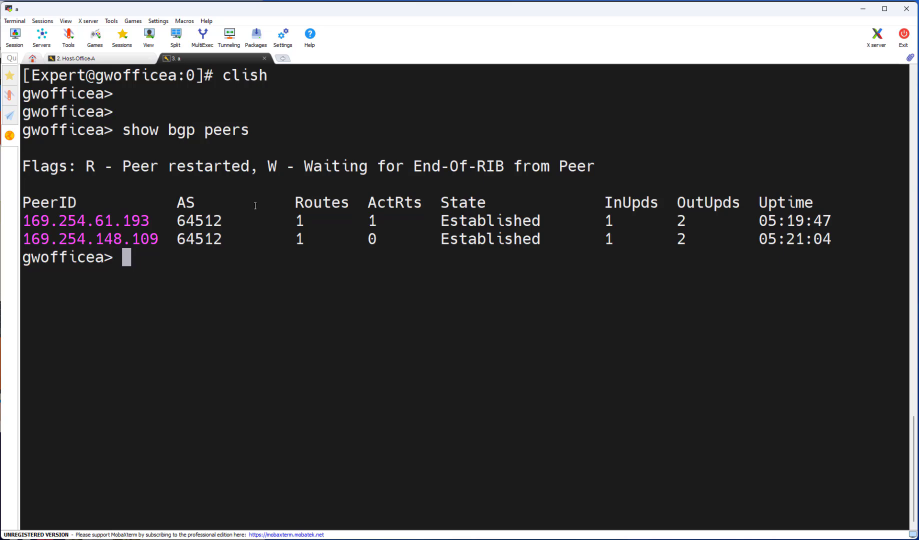
{"action": "type", "text": "sh"}
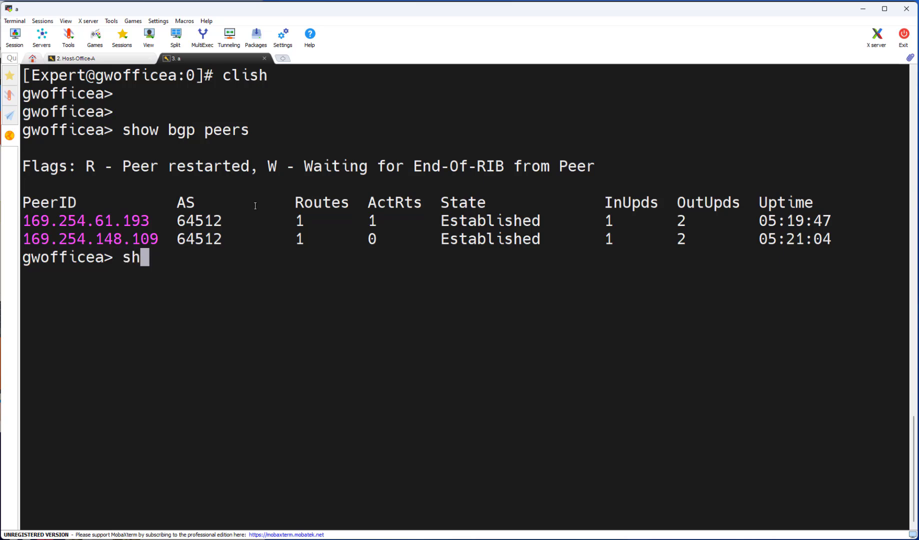
{"action": "type", "text": "ow route"}
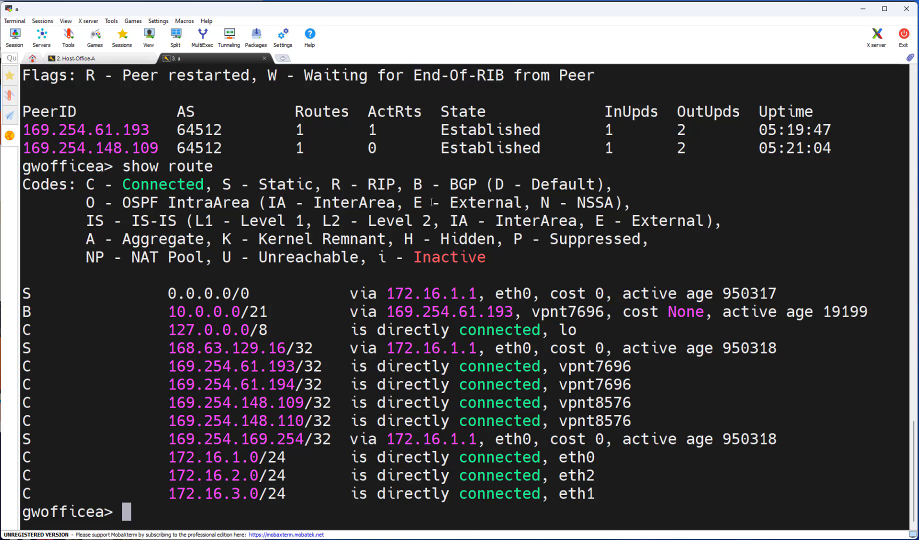
{"action": "double_click", "coordinate": [205, 312]}
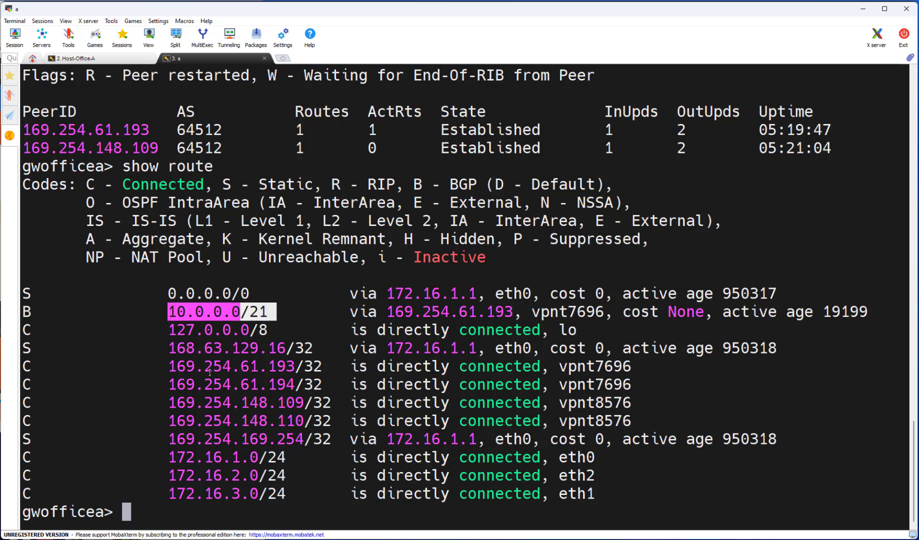
{"action": "mouse_move", "coordinate": [212, 369]}
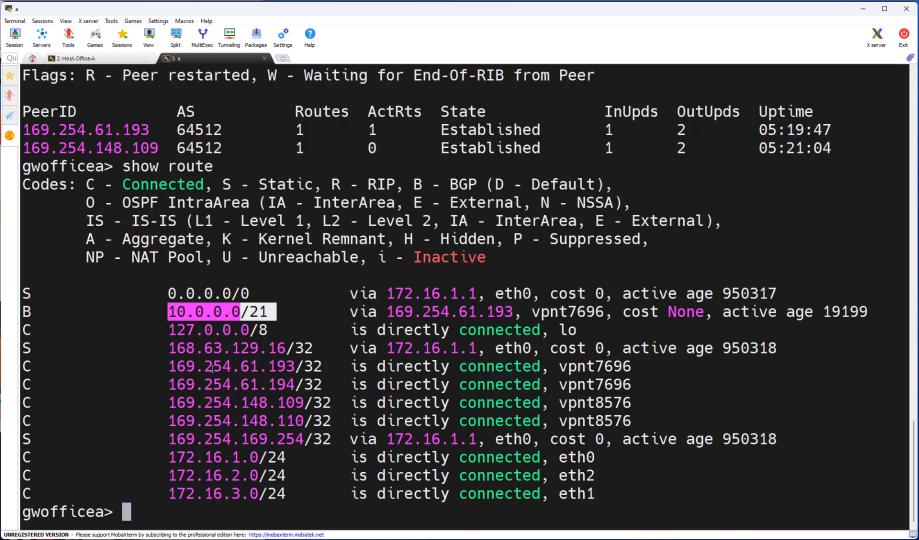
Step: Set route-redistribution to bgp-as 64512 from interface eth1 on, then refresh Spokes-Route-Table routes
{"action": "type", "text": "show bgp peers"}
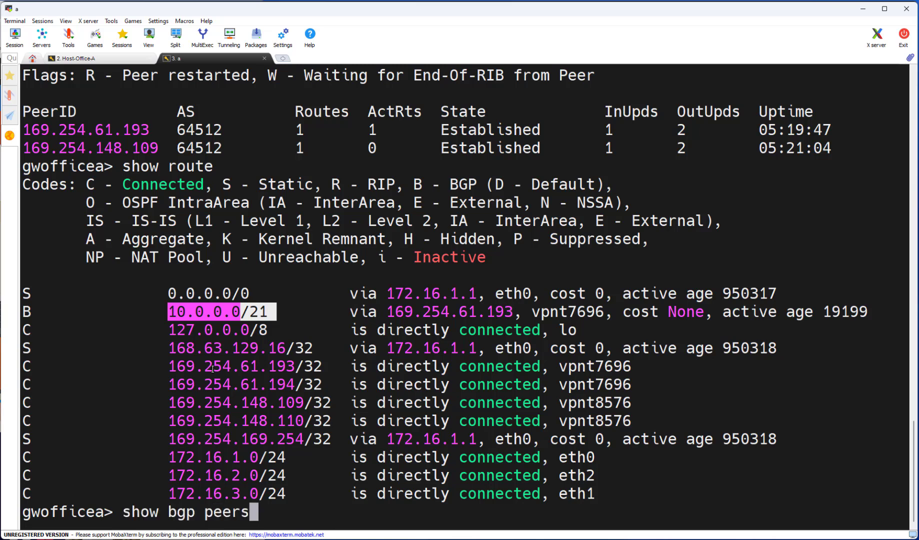
{"action": "type", "text": "set route-redistribution to bgp-as 64512 from interface eth1 off"}
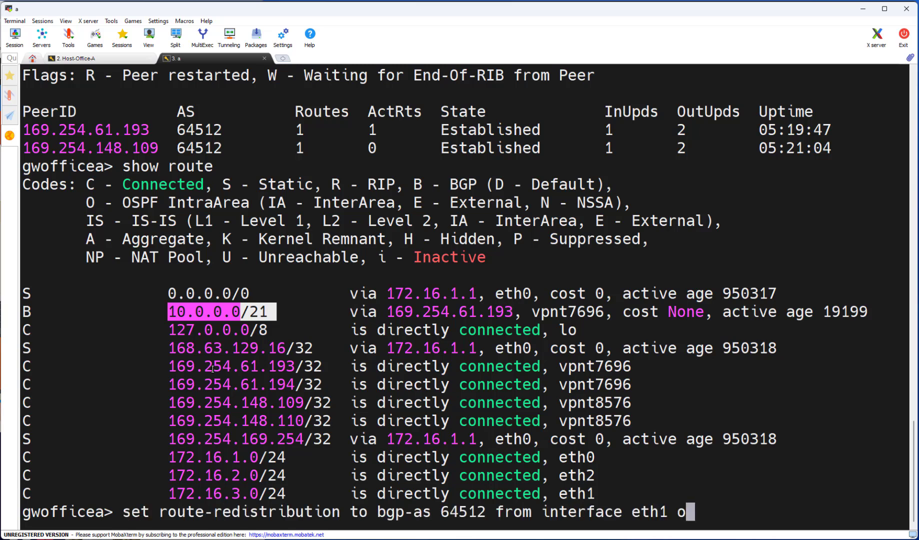
{"action": "type", "text": "n"}
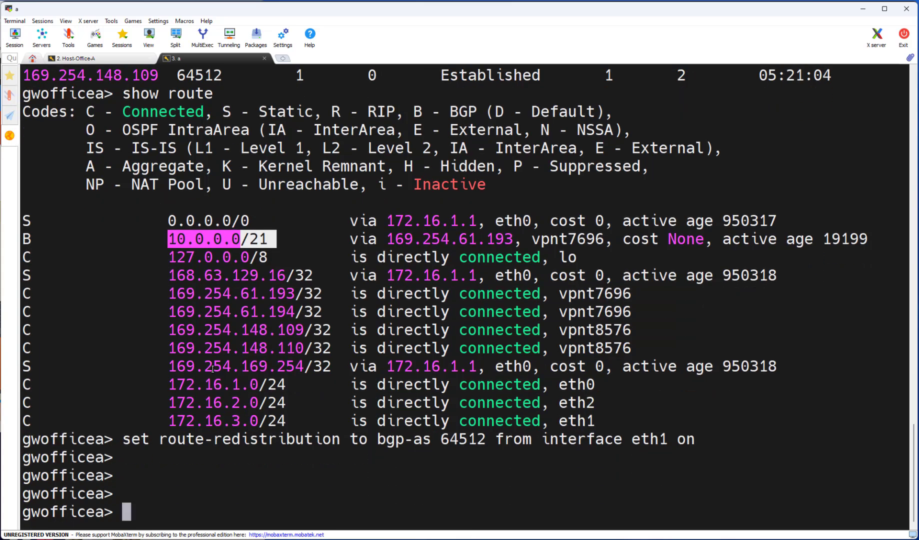
{"action": "mouse_move", "coordinate": [101, 58]}
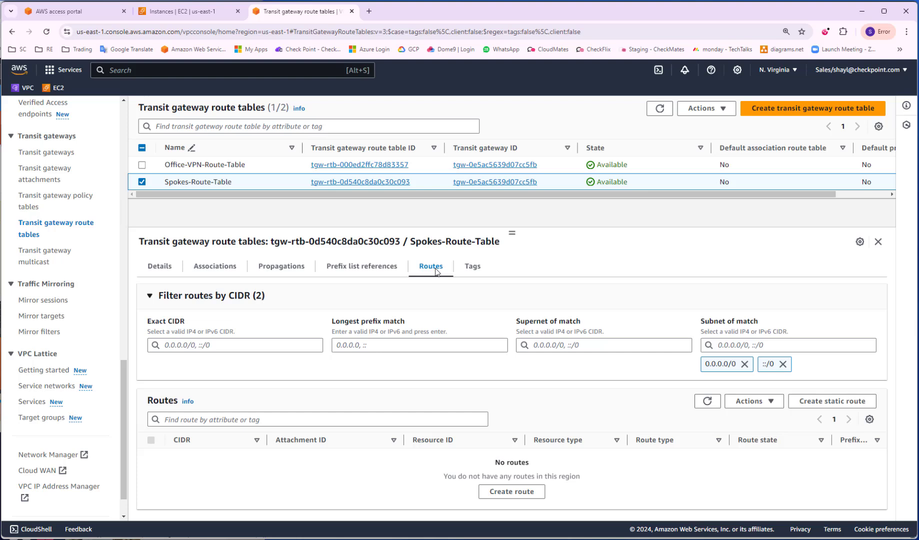
{"action": "left_click", "coordinate": [709, 402]}
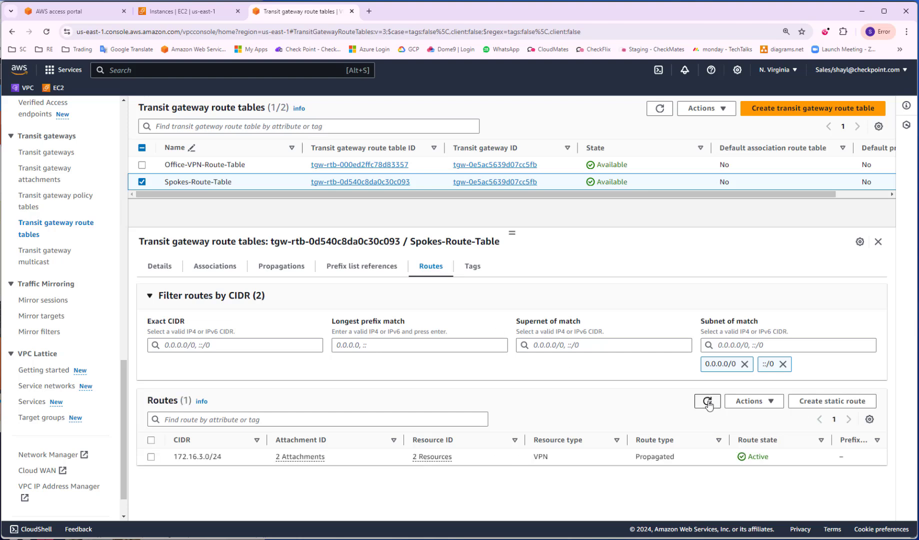